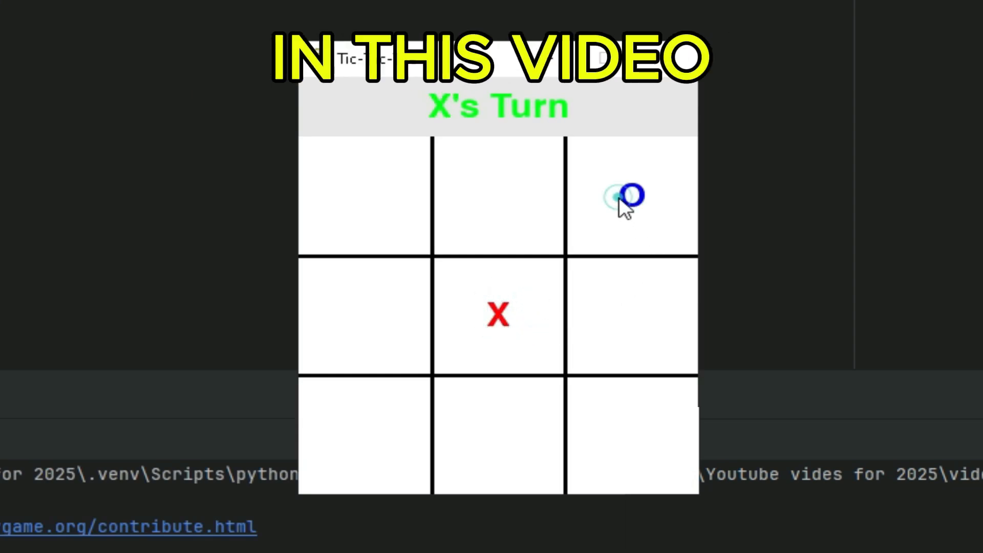
Fill the remaining squares alternating X and O until "It's a Draw!" and Replay appear.
left_click(363, 195)
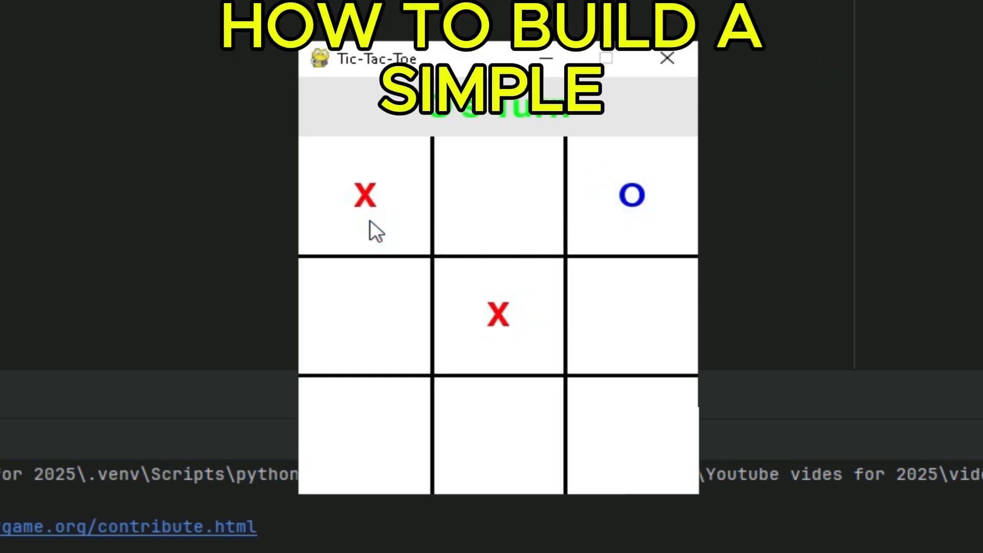
mouse_move(628, 470)
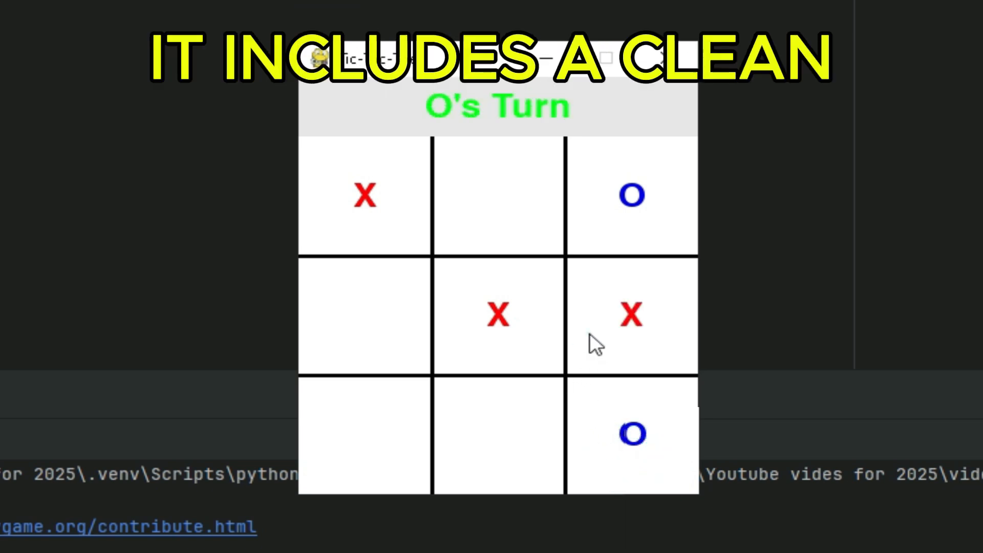
left_click(362, 314)
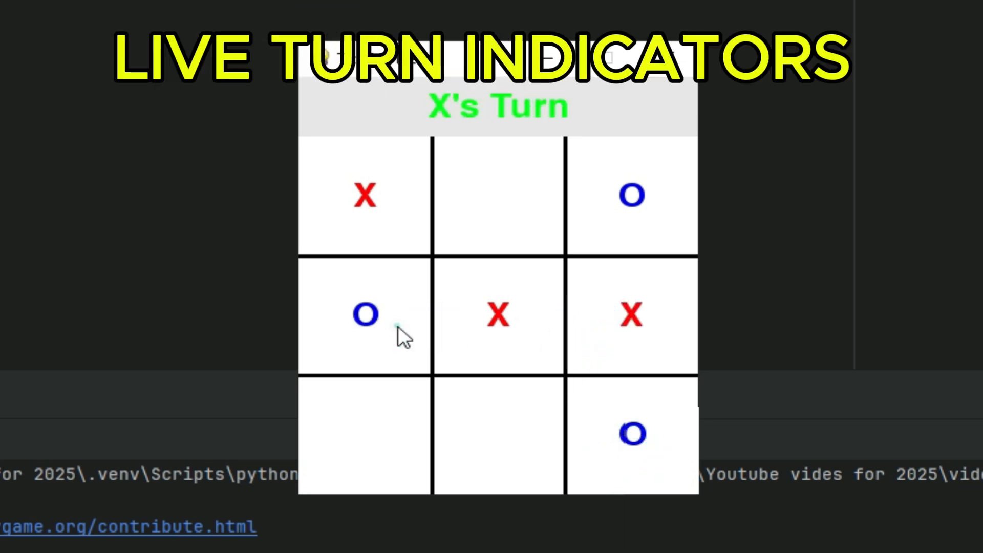
left_click(498, 197)
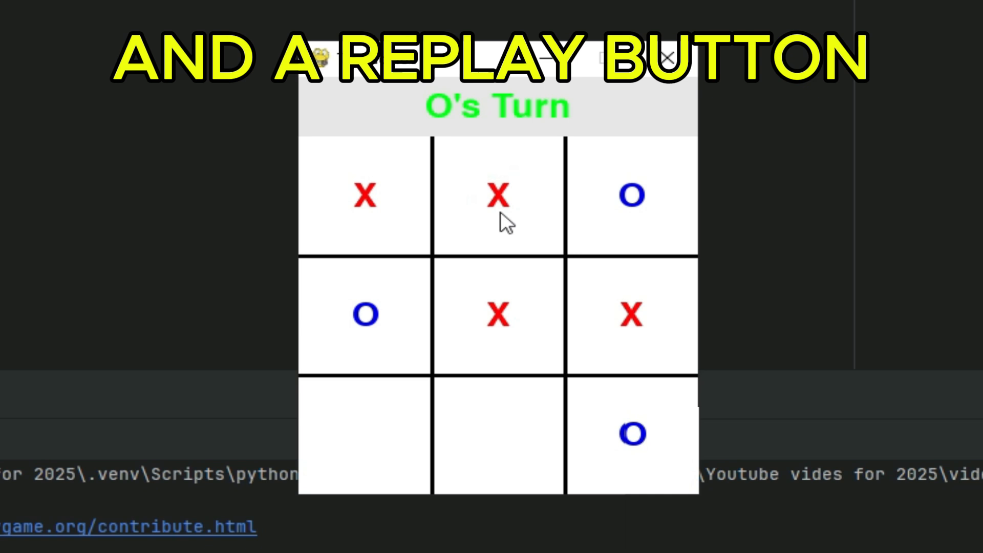
left_click(364, 439)
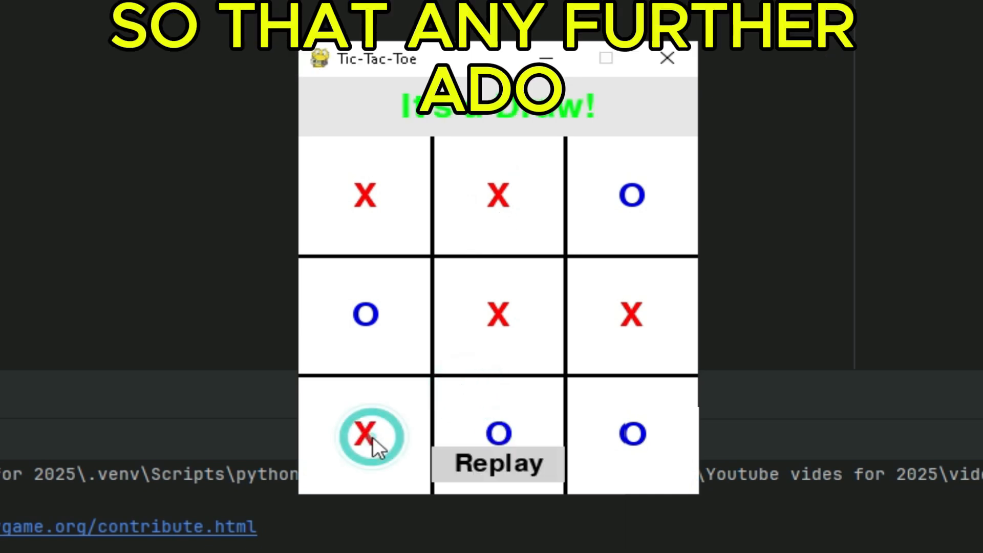
left_click(499, 464)
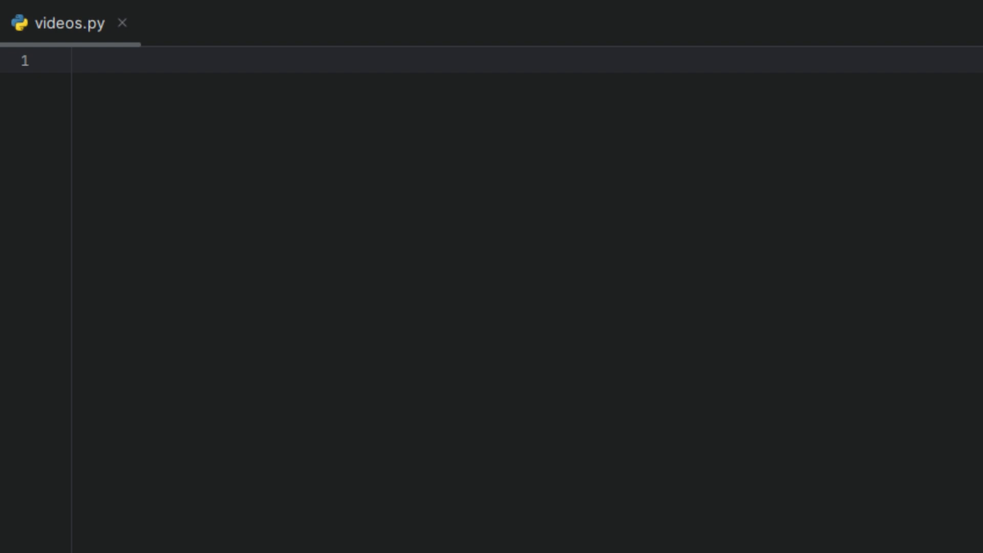
Import pygame and sys, call pygame.init(), and define size = 300 and margin_top = 50.
type("import pygame, sys")
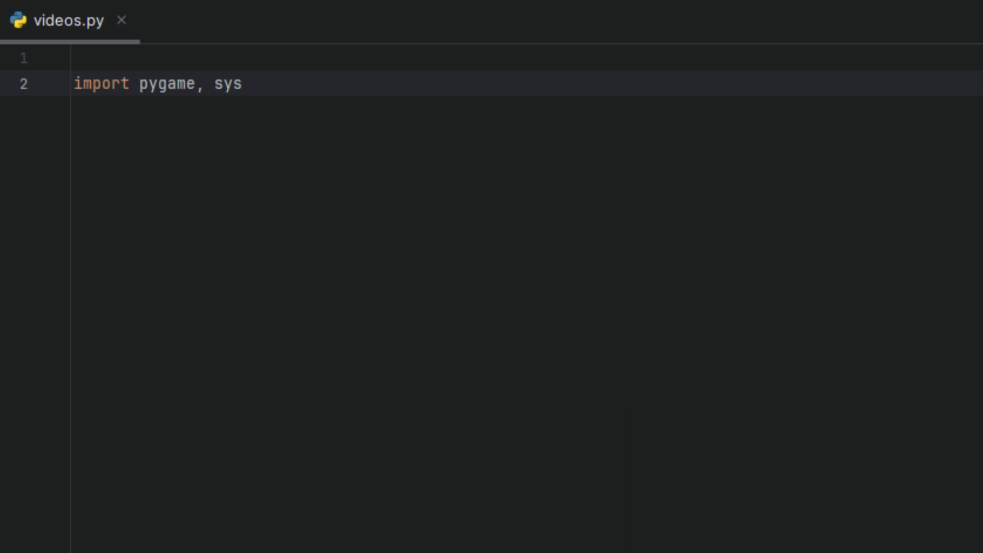
type("pygame.init()")
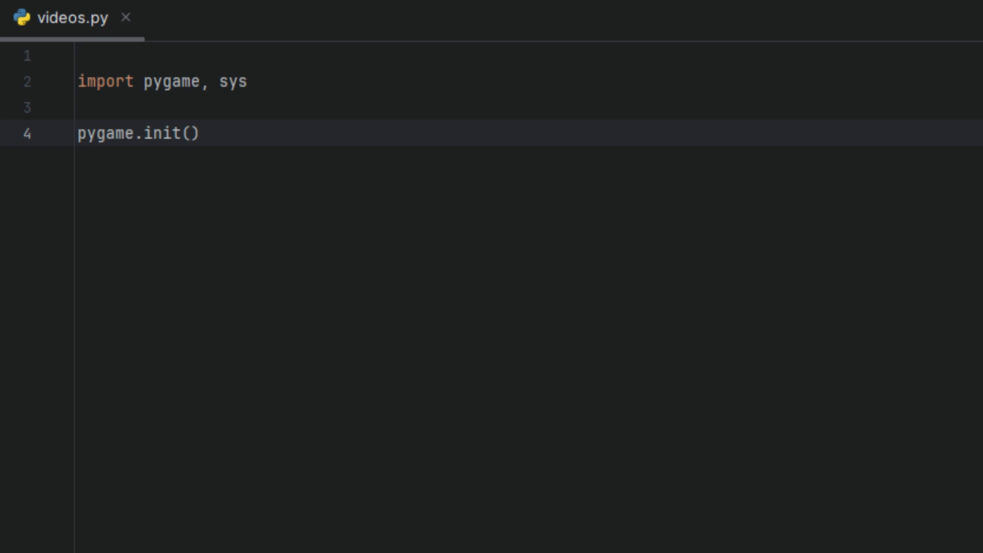
type("size = 300")
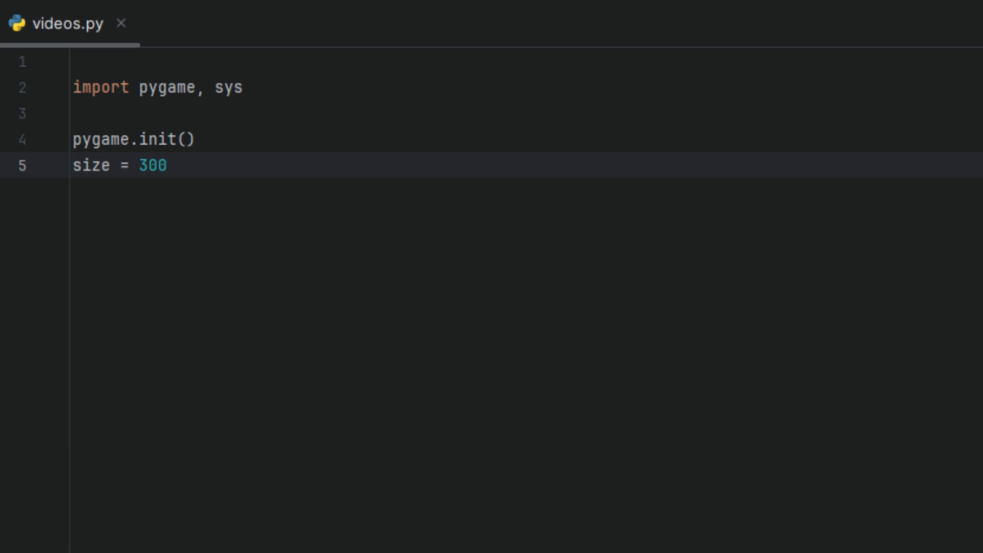
type("margin_top")
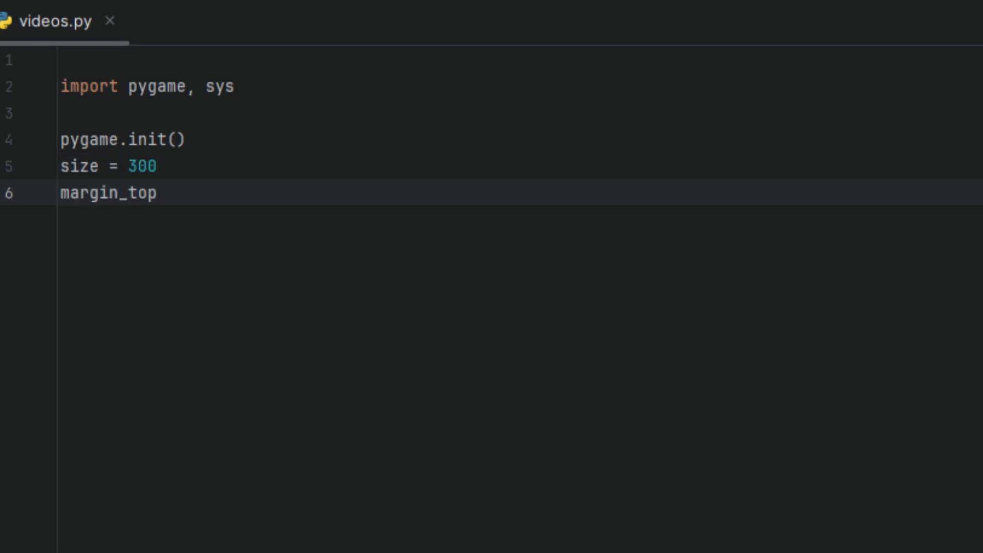
type("= 50")
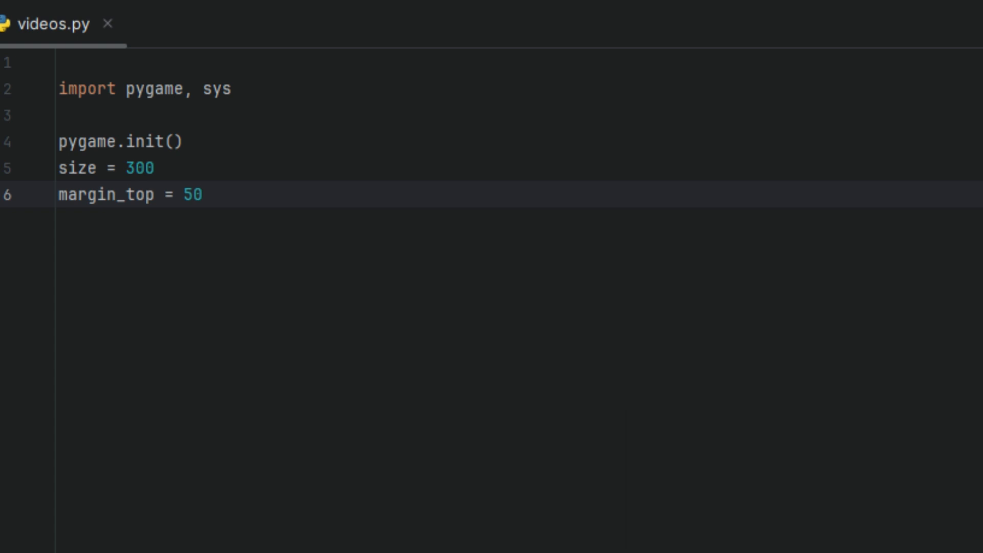
Create the (size, size + margin_top) window captioned "Tic-Tac-Toe" with SysFont sizes 40 and 30.
type("screen")
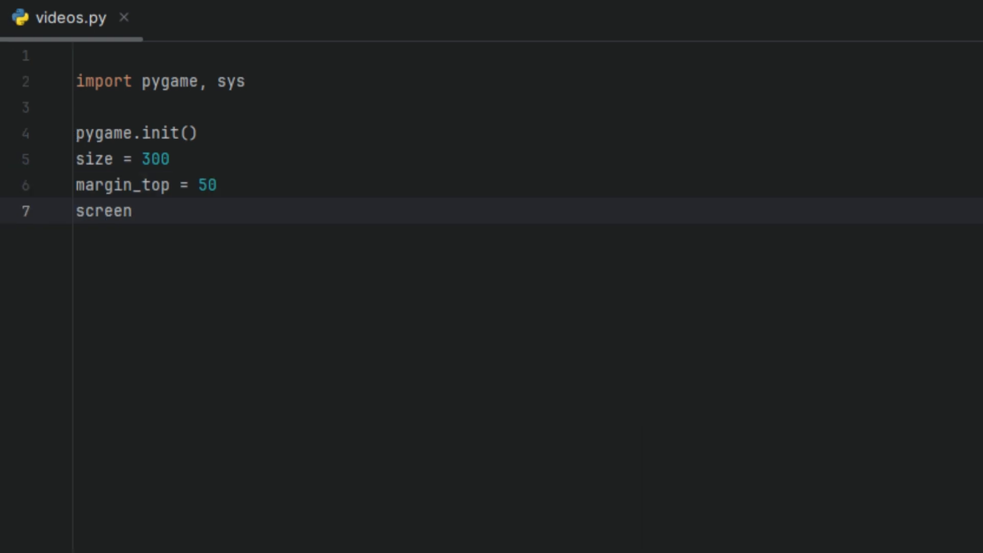
type("= pygame.display.set_mode((size, size + margin_top))")
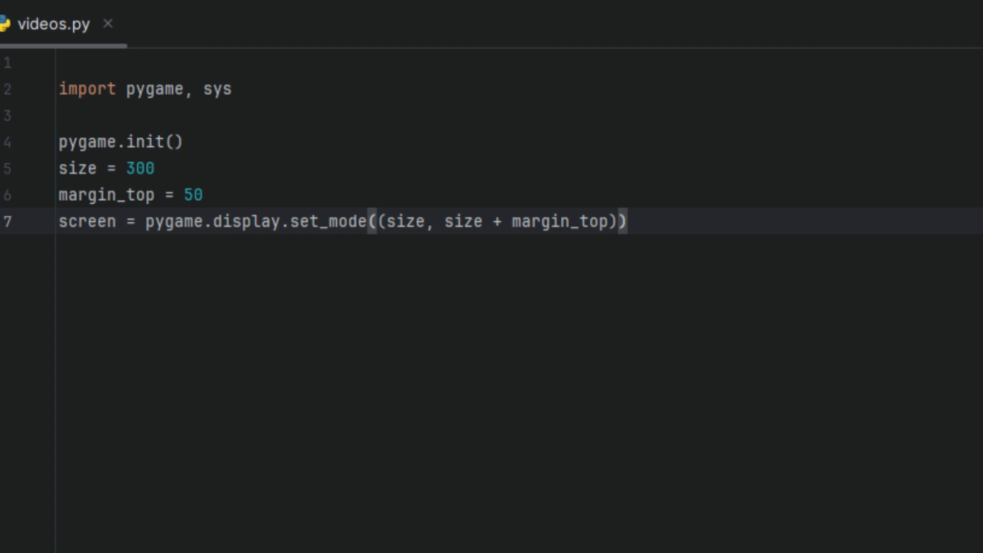
type("pygame.display.set_caption(\"Tic-Tac-Toe\")")
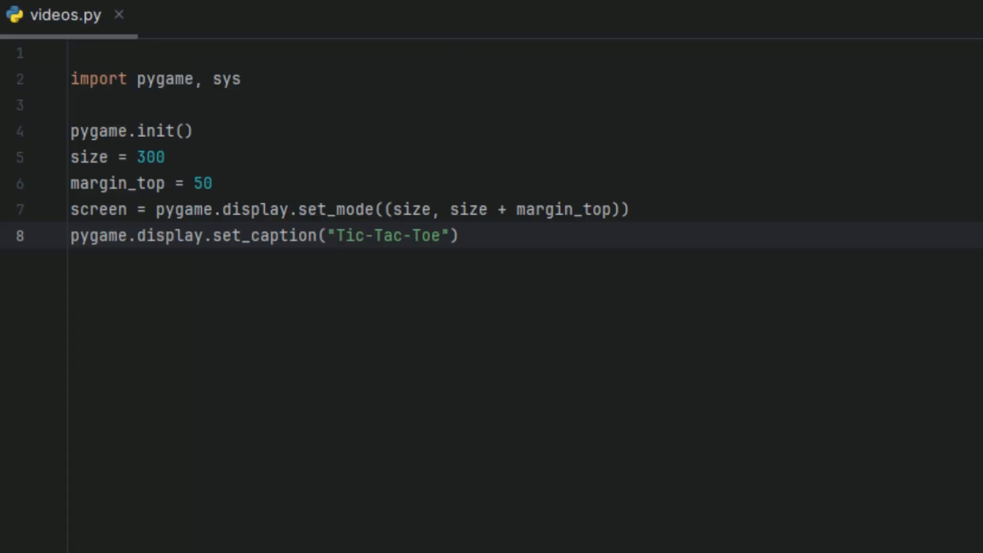
type("font")
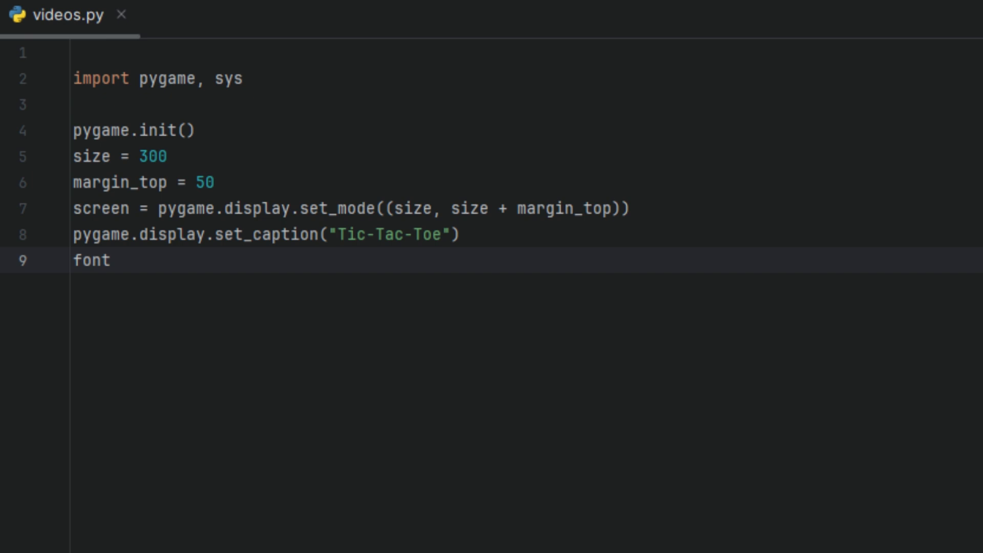
type("= pygame.font.SysFont(None, 40)")
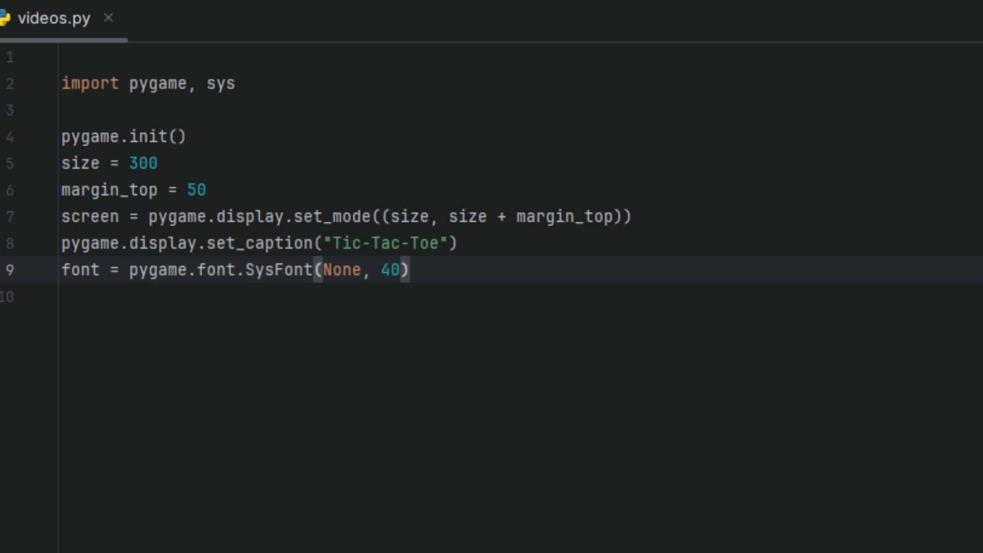
type("small_font = pygame.font.SysFont(None, 30)")
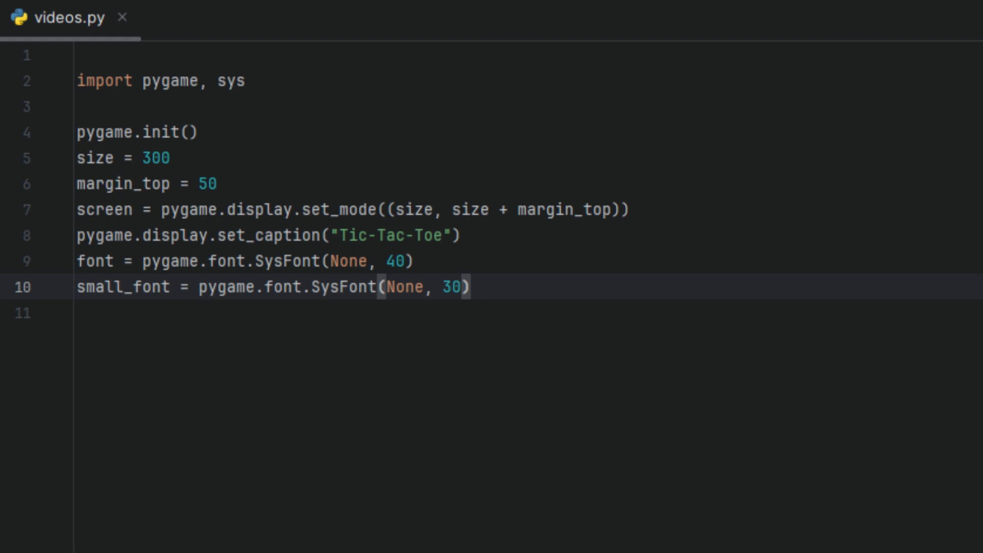
type("board")
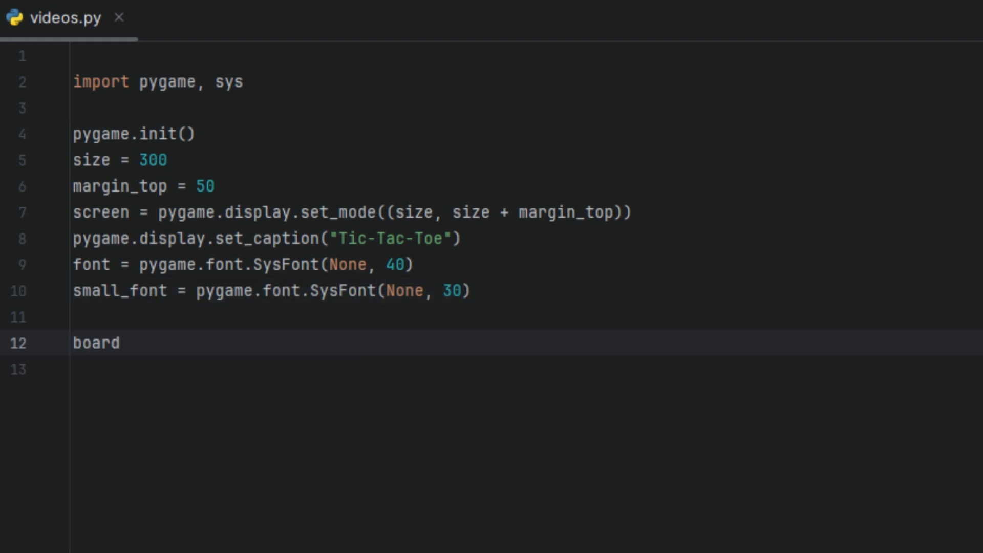
Define board as a 3x3 list of None, player = "X", game_over = False, winner = None, and def draw_board():.
type("= [[None]*3 for _ in range(3)]")
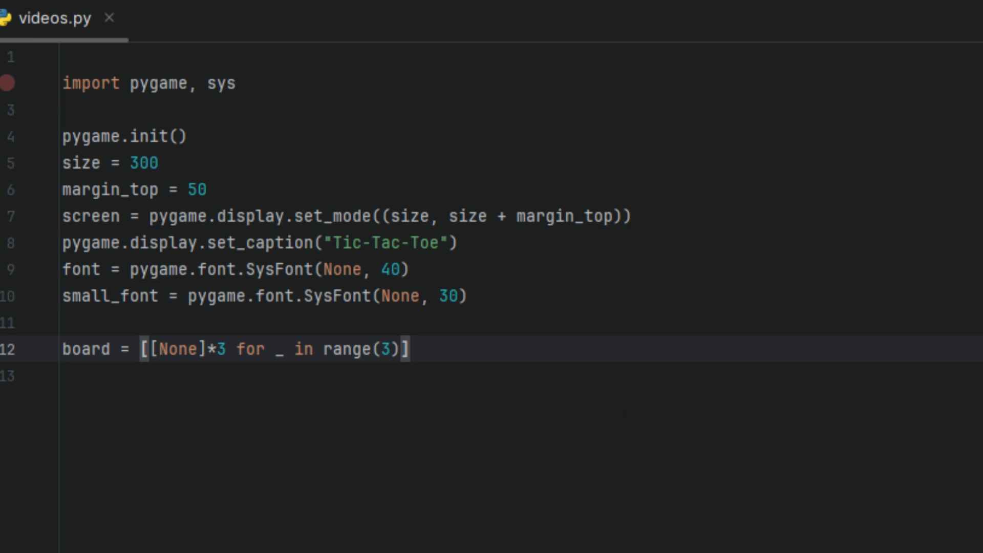
type("player = \"X\"")
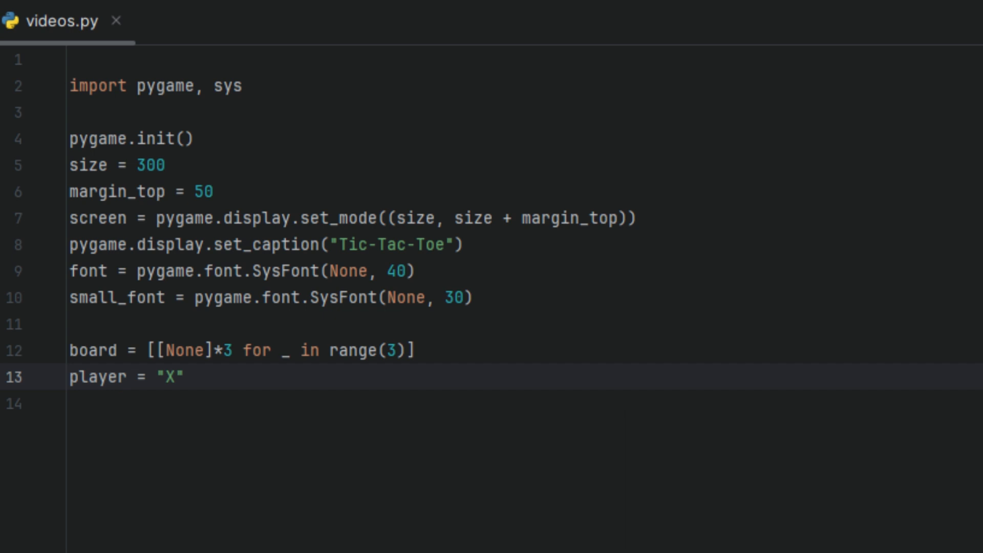
type("game_over")
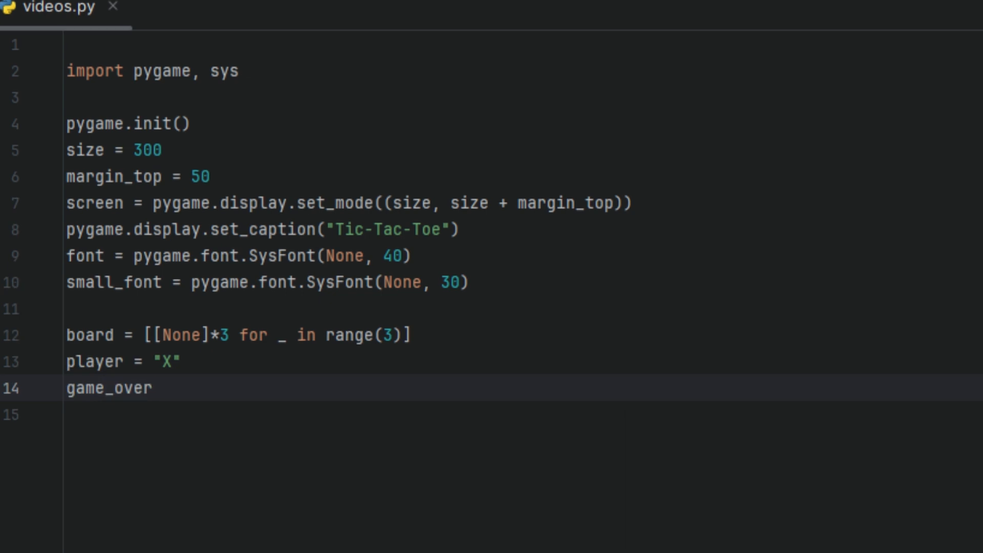
type("= False")
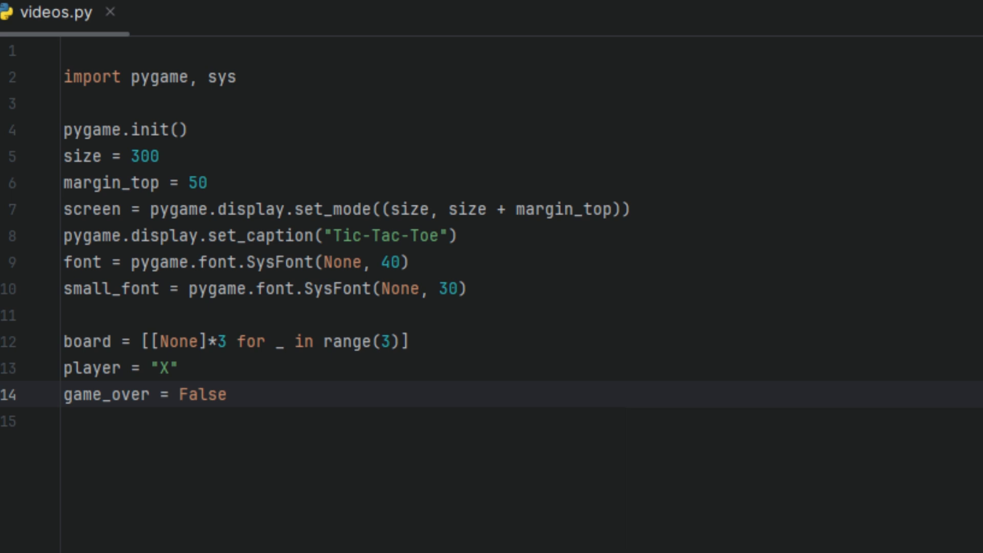
type("winner = None")
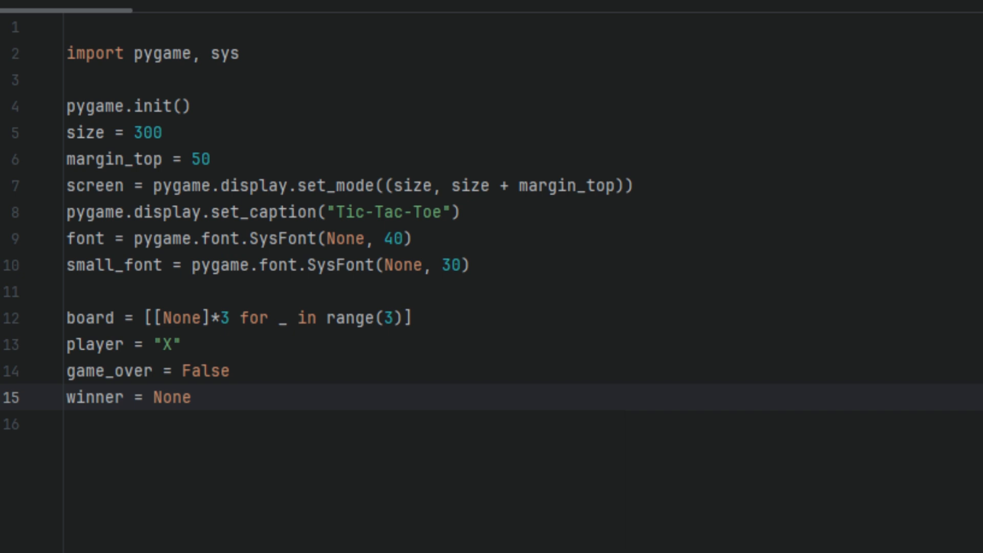
type("def draw_board():")
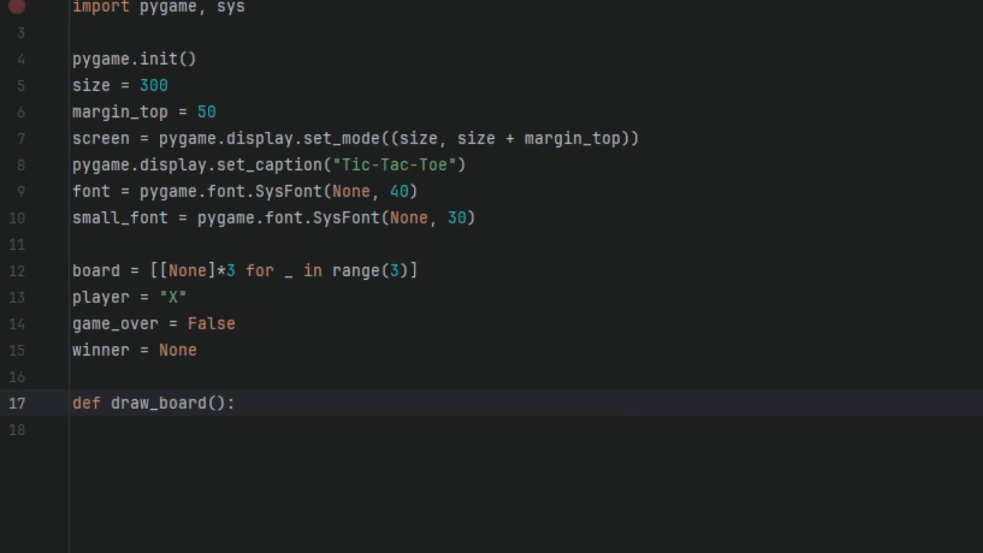
Fill the screen white, draw the grey top bar, and draw the black horizontal and vertical grid lines.
type("screen.fill(\"white\")")
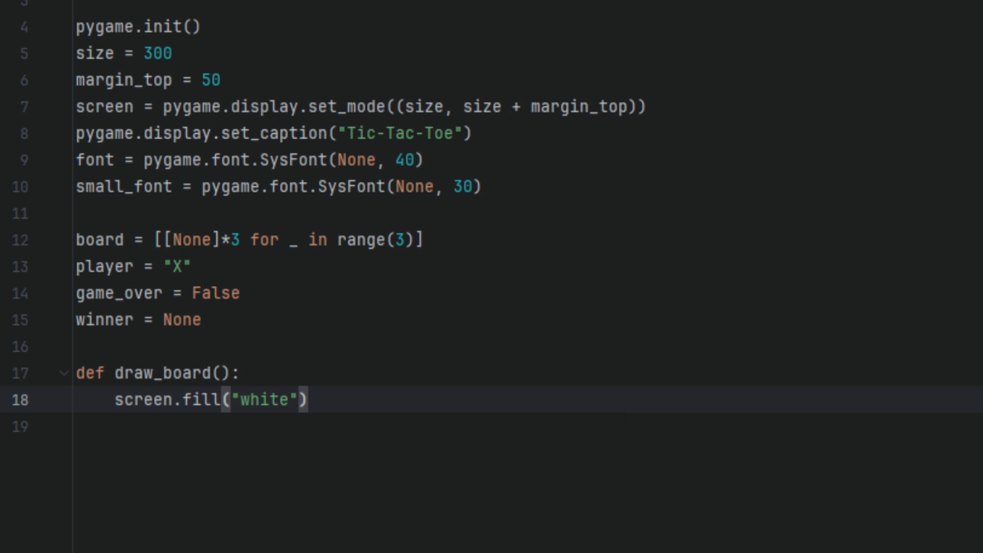
type("pygame.draw.rect(screen, (230, 230, 230), (0, 0, size, margin_top))")
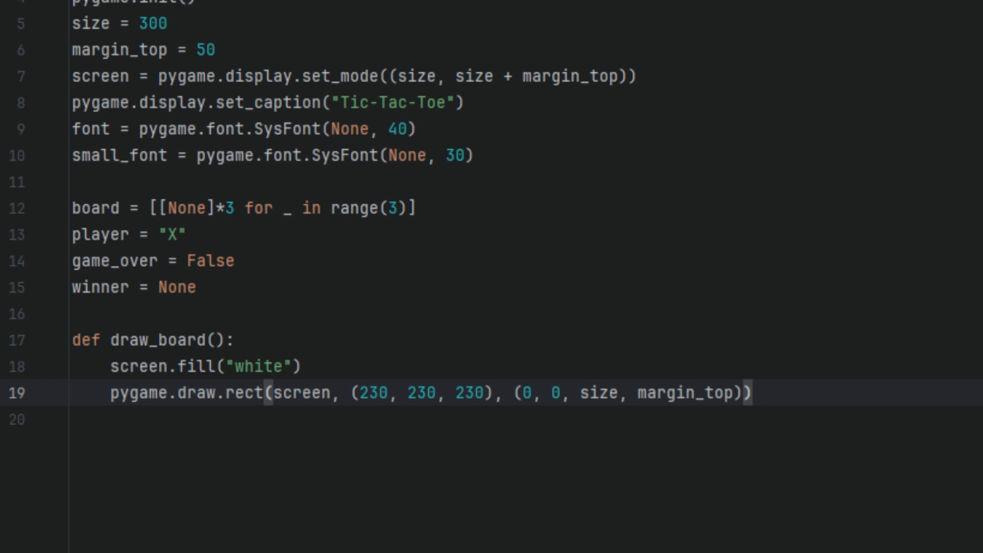
type("for i in range(1, 3):")
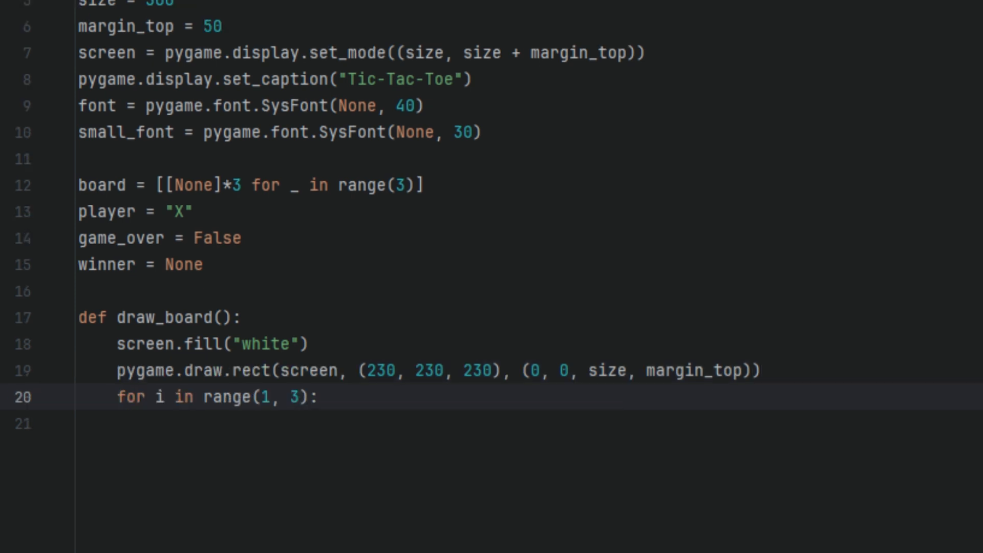
type("pygame.draw.line(screen, \"black\", (0, i * 100 + margin_top), (size, i * 100 + margin_top), 3)")
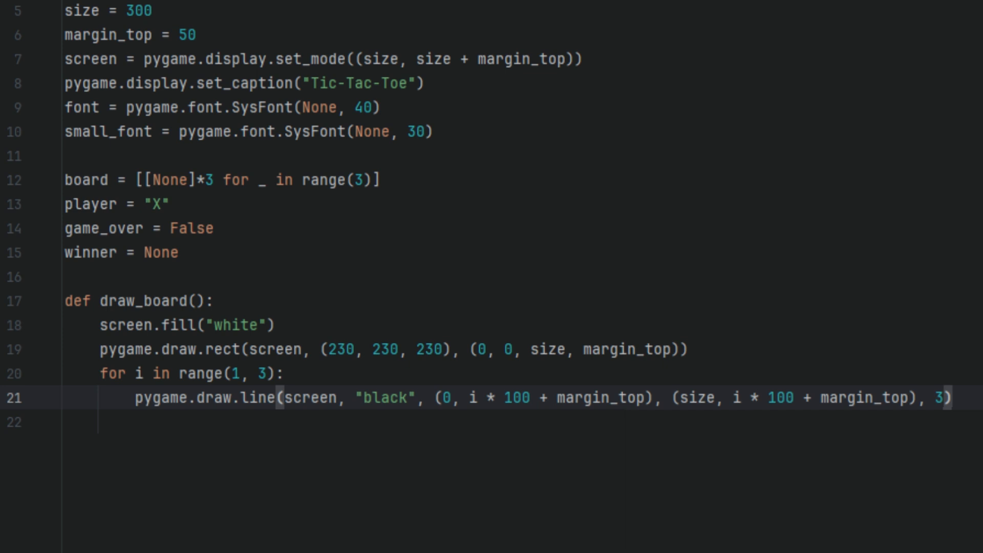
type("pygame.draw.line(screen, \"black\", (i * 100, margin_top), (i * 100, size + margin_top), 3)")
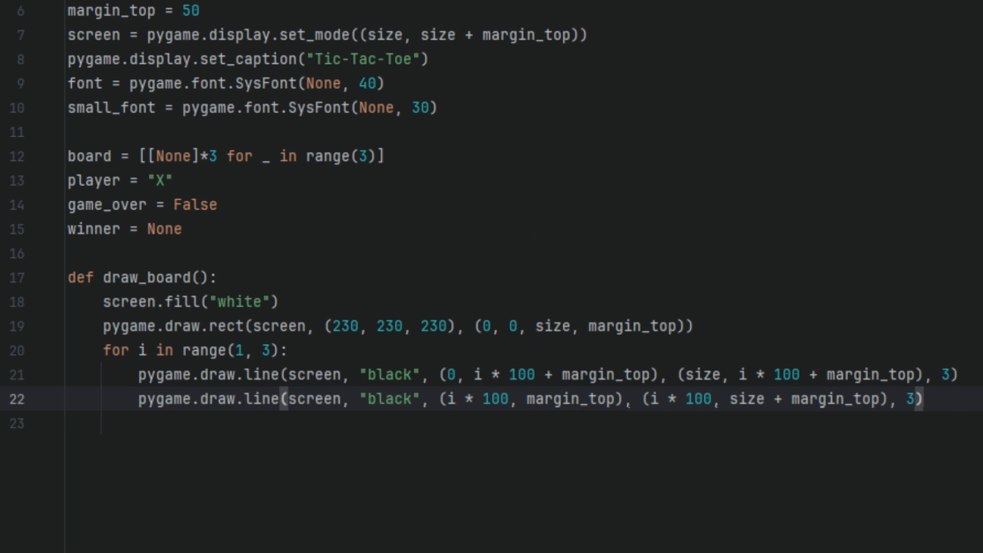
Loop over r, c rendering each mark red for X else blue, centred in its cell, then def check_winner():.
type("for r in range(3):")
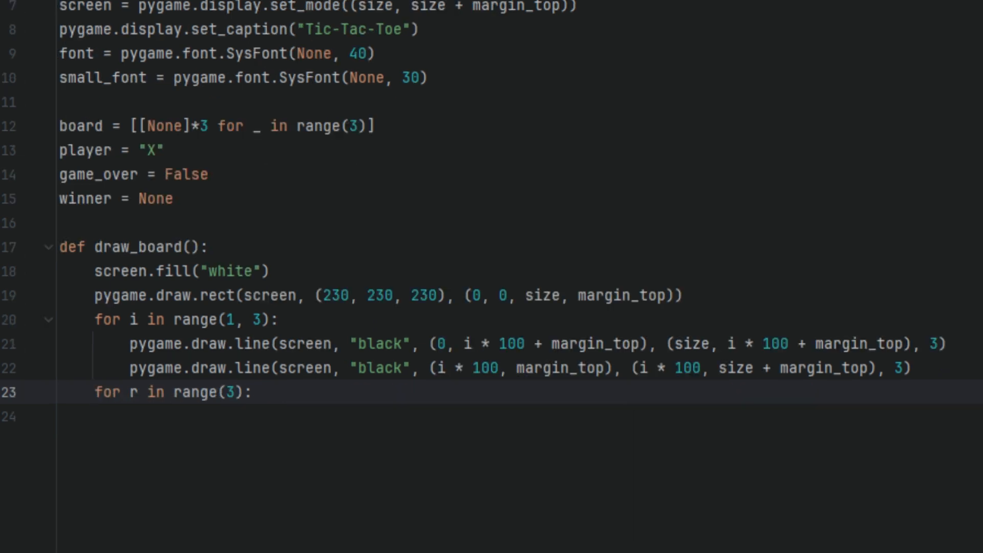
type("for c in range(3):")
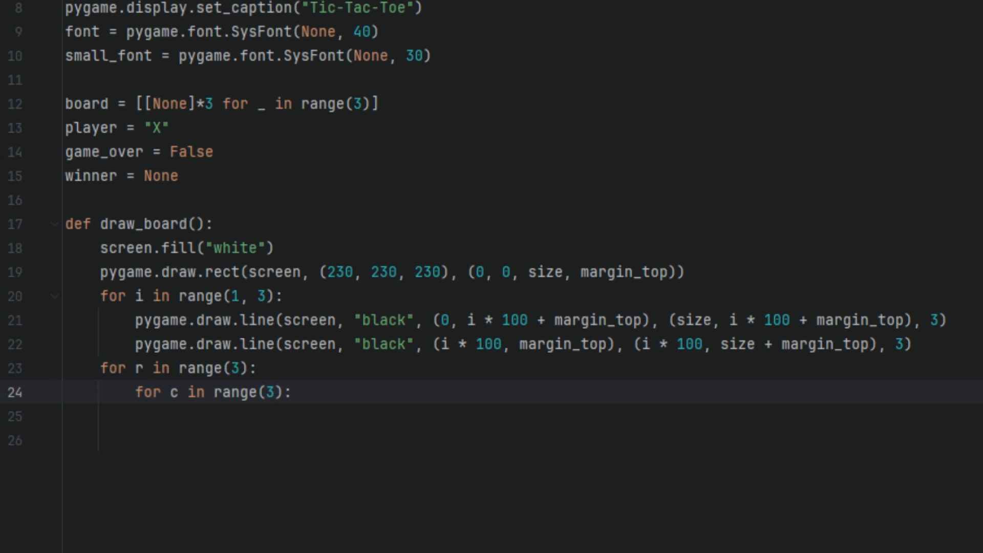
type("if board[r][c]:")
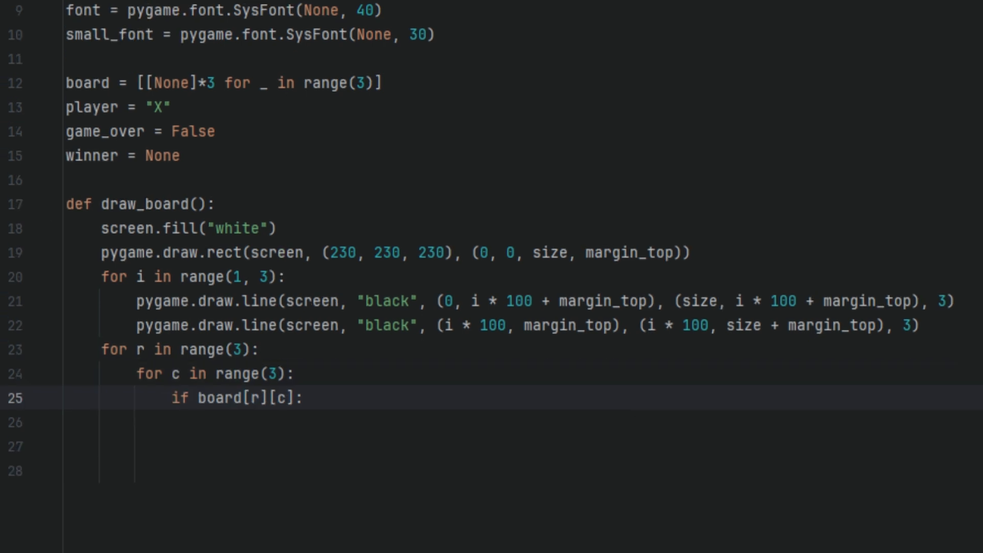
type("color = \"red\" if board[r][c] == \"X\" else \"blue\"")
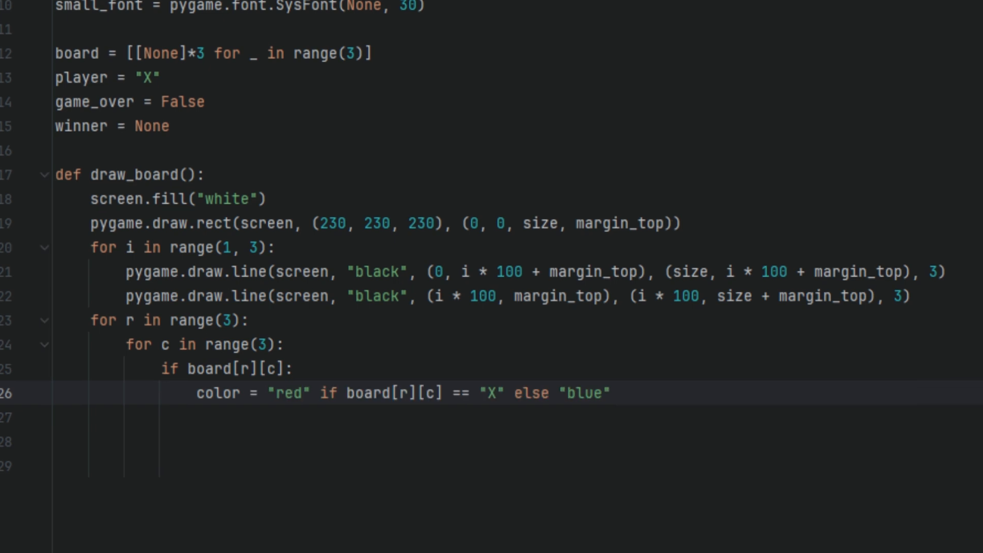
type("text = font.render(board[r][c], True, color)")
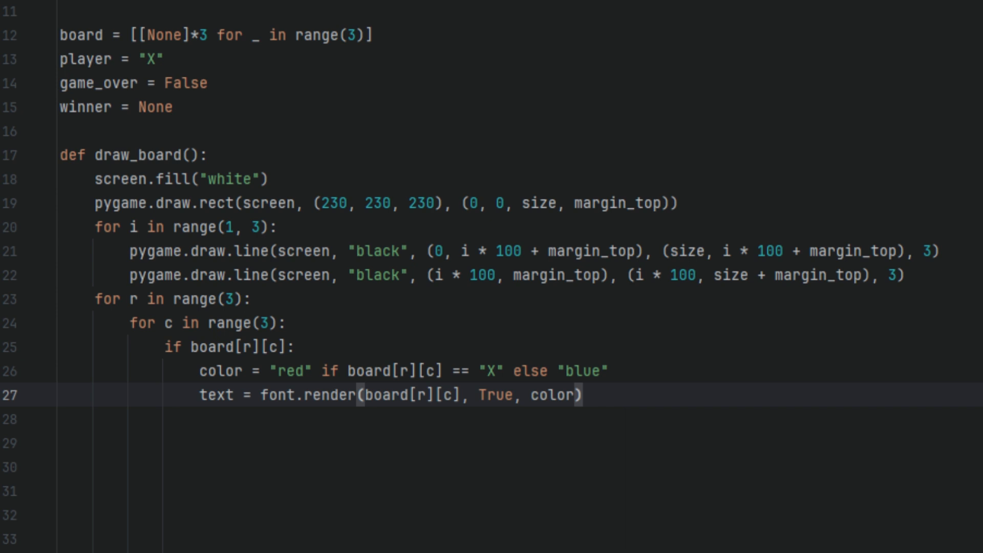
type("rect = text.get_rect(center=(c * 100 + 50, r * 100 + 50 + margin_top))")
type("screen.blit(text, rect")
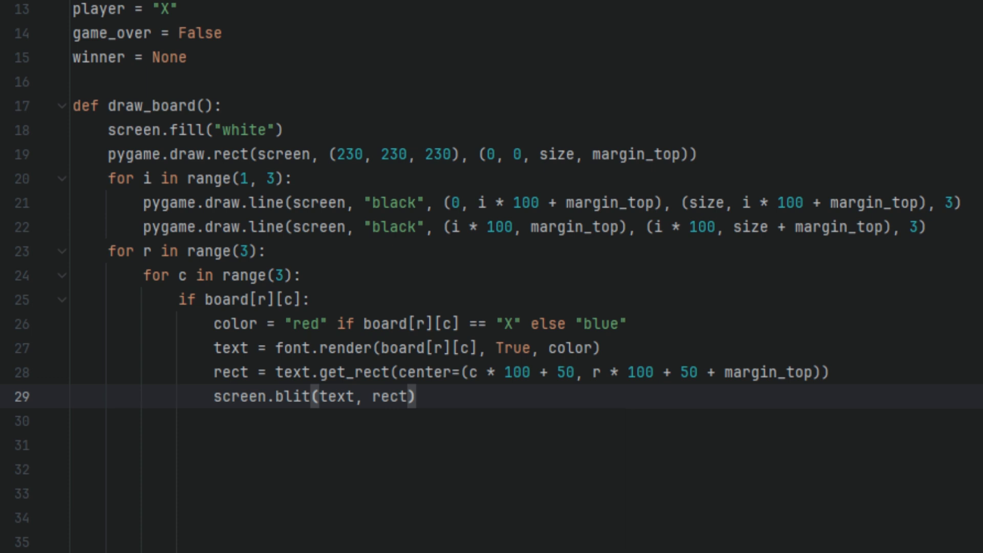
type("def check_winner():")
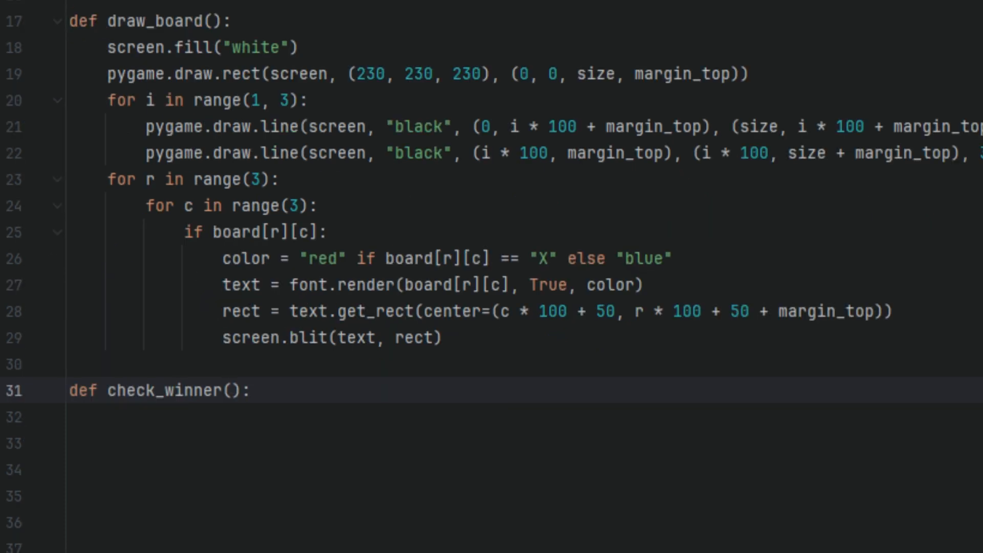
Build lines from the board rows plus zipped columns and both diagonals.
type("lines")
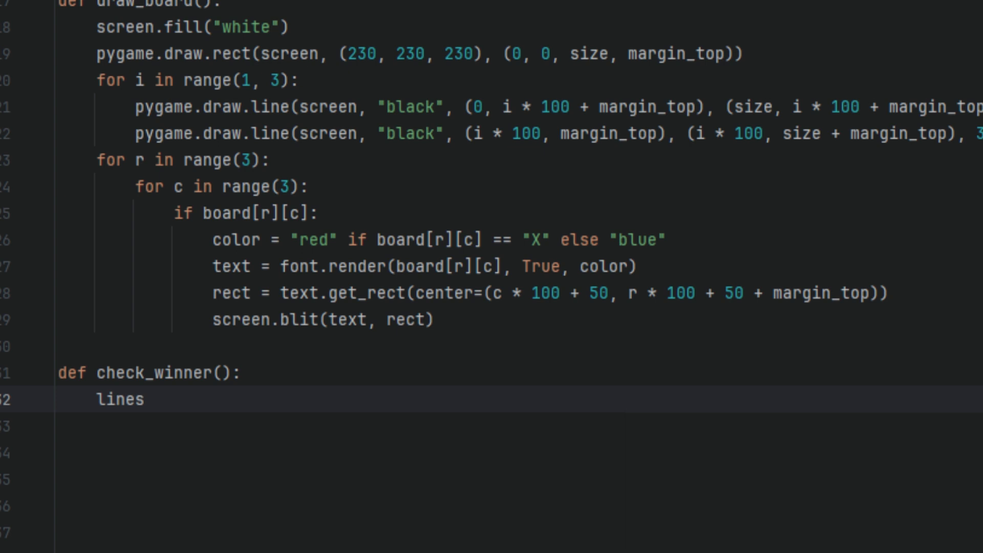
type("= board + [list(col) for col in zip(*board)]")
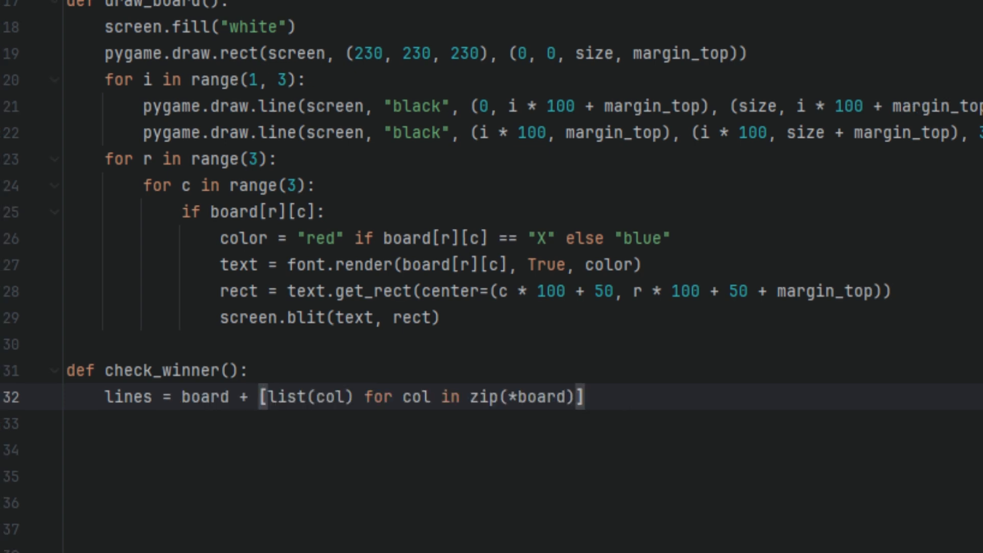
type("lines.append([board[i][i] for i in range(3)])")
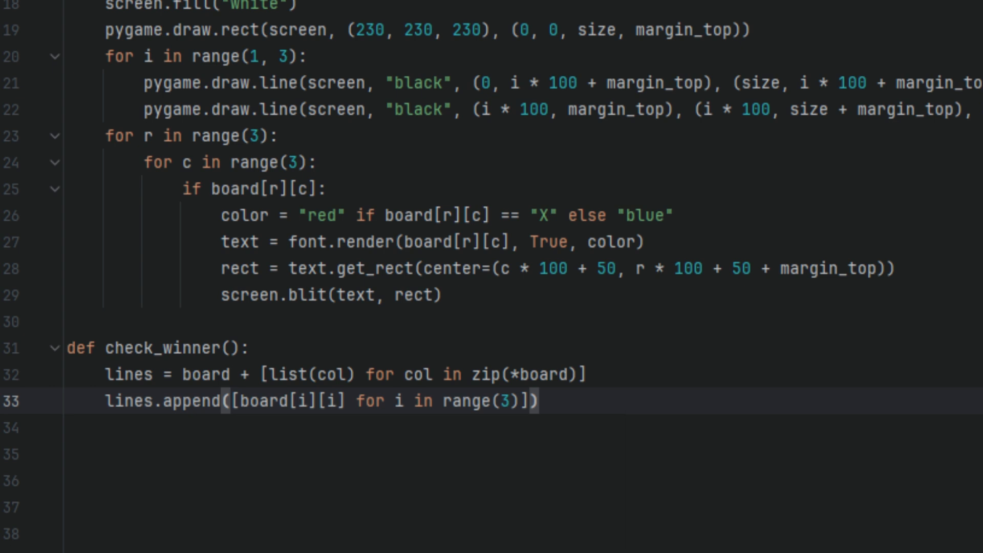
type("lines.append([board[i][2 - i] for i in range(3)])")
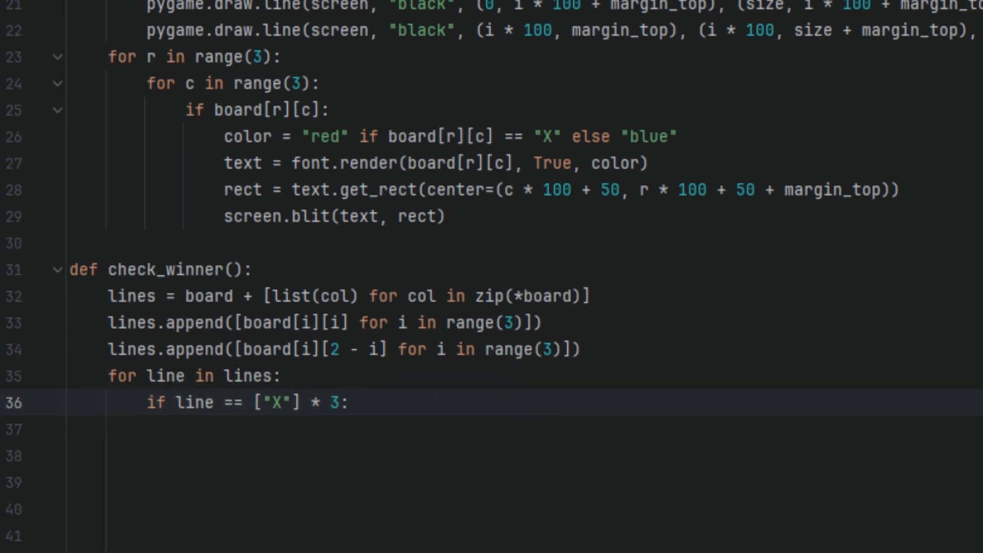
Return "X", "0", "Draw" on a full board, else None; start draw_message(msg) with its top-bar rect.
type("return \"X\"")
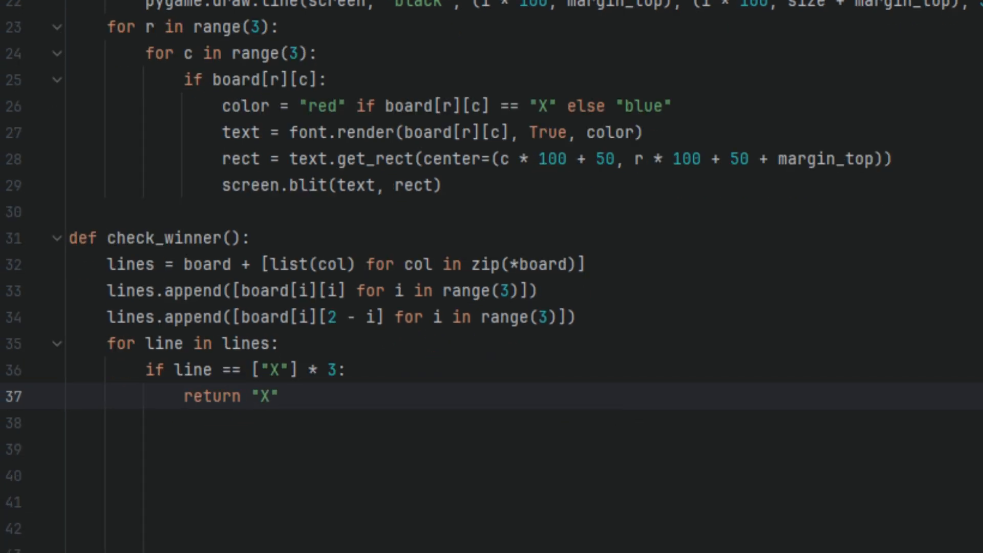
type("if line == [\"0\"] * 3:")
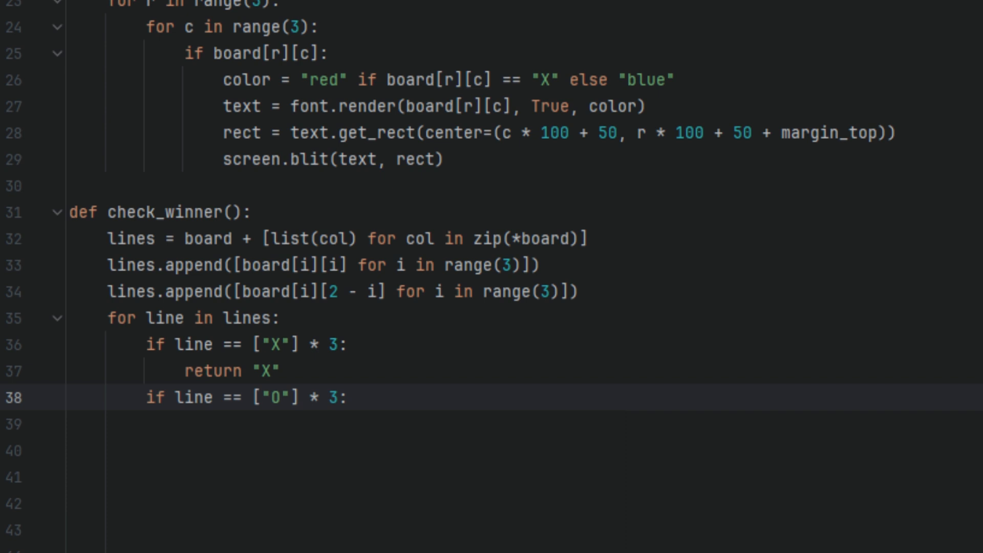
type("return \"0\"")
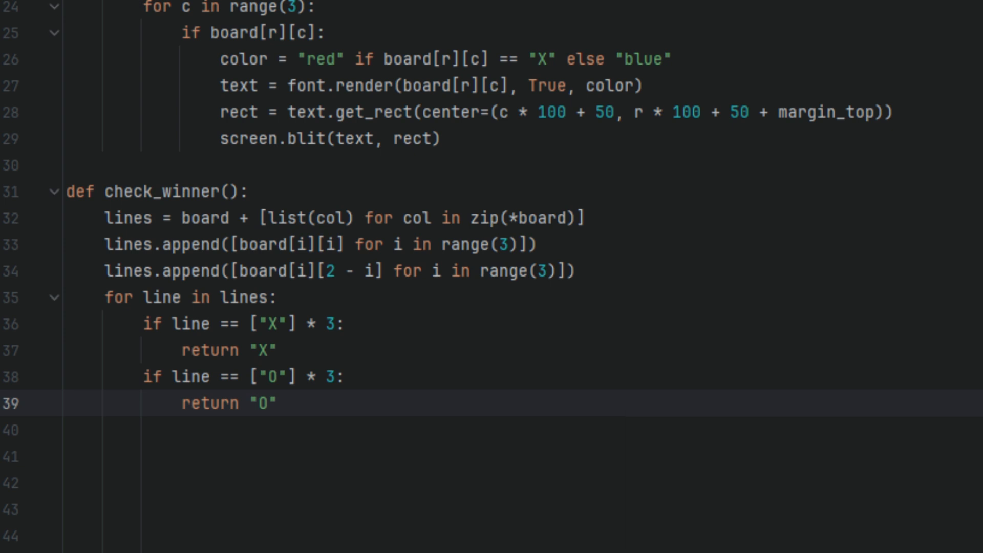
type("if all(all(cell for cell in row) for row in board):")
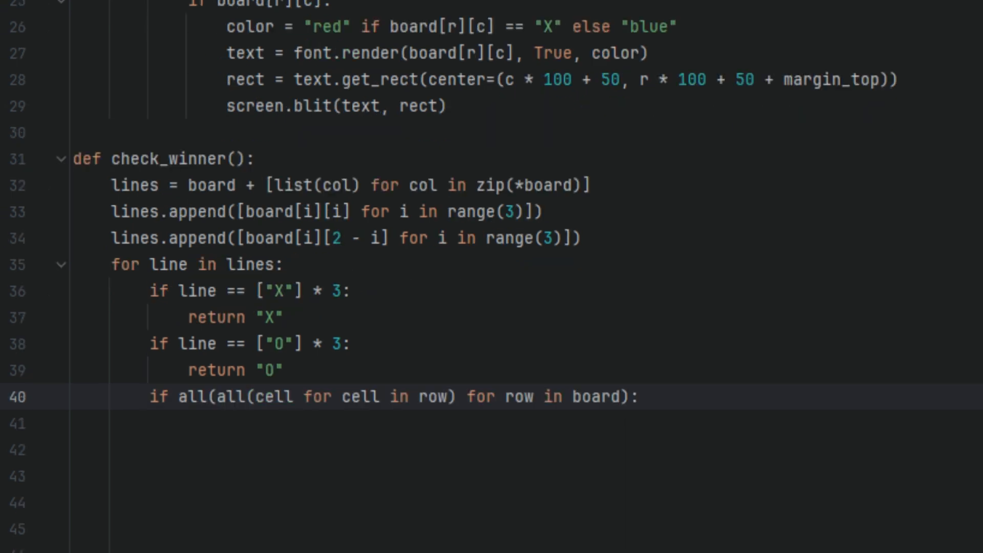
type("return \"Draw\"")
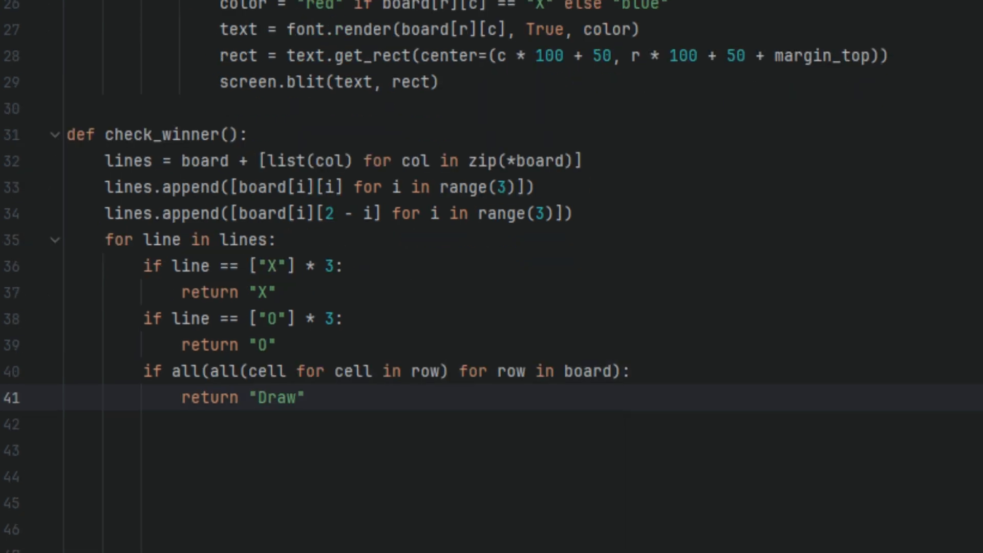
type("return None")
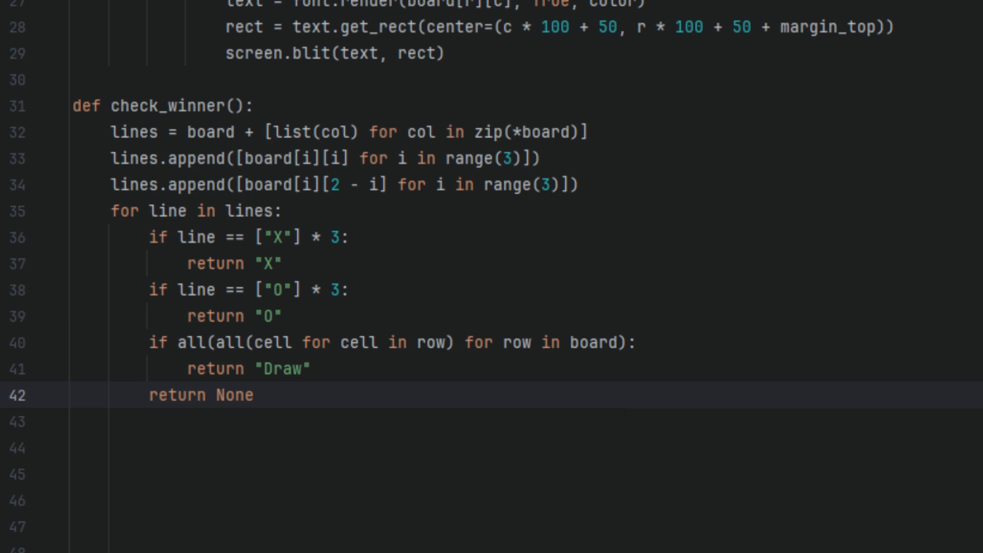
type("def draw_message(msg):")
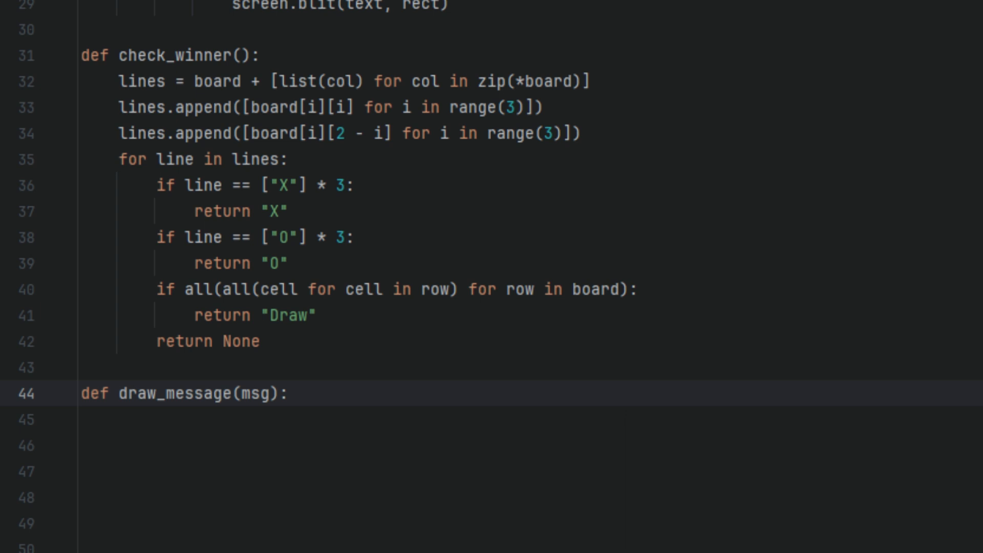
type("pygame.draw.rect(screen, (230, 230, 230), (0, 0, size, margin_top))")
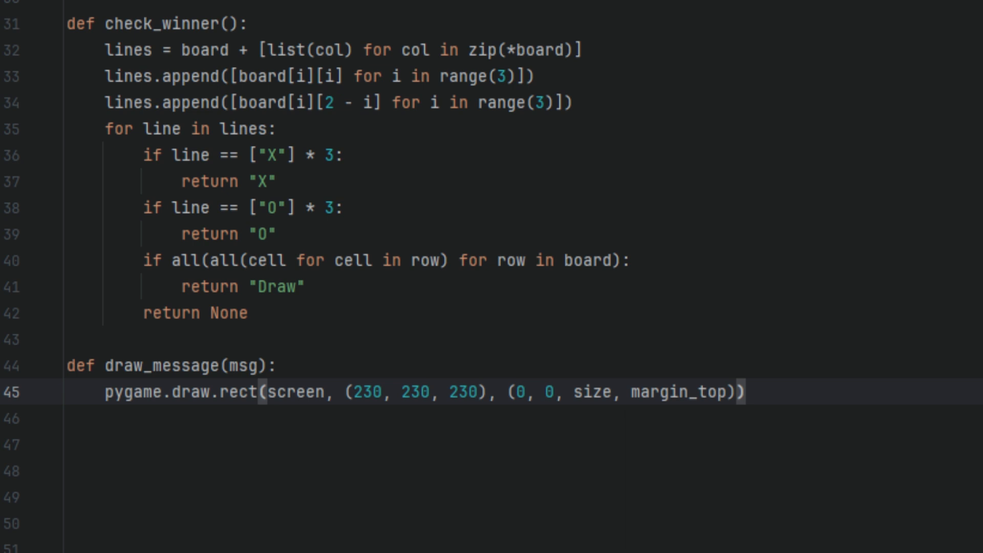
Render msg in green centred at (size // 2, margin_top // 2), blit it, then def draw_button():.
type("text = font.render(msg, True, \"green\")")
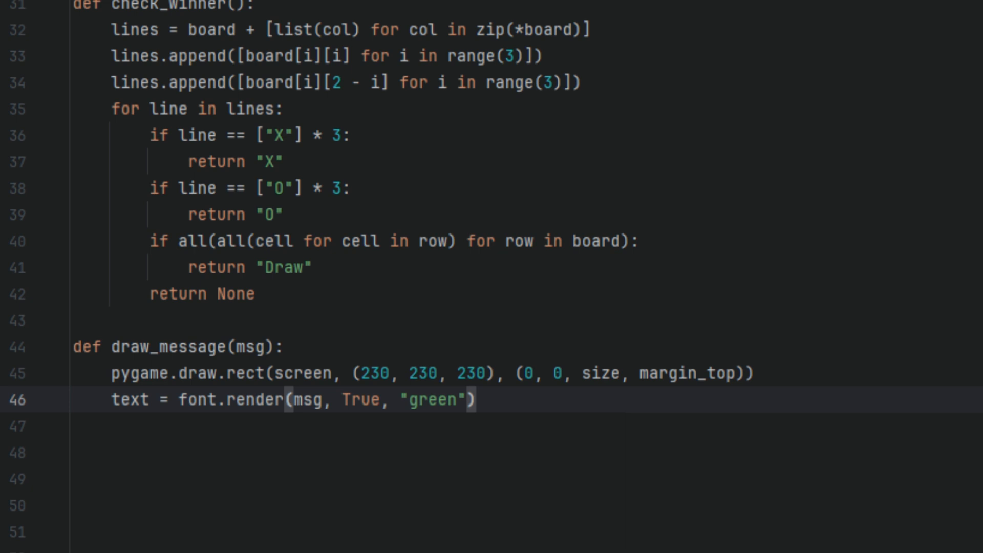
type("rect = text.get_rect(center=(size // 2, margin_top // 2))")
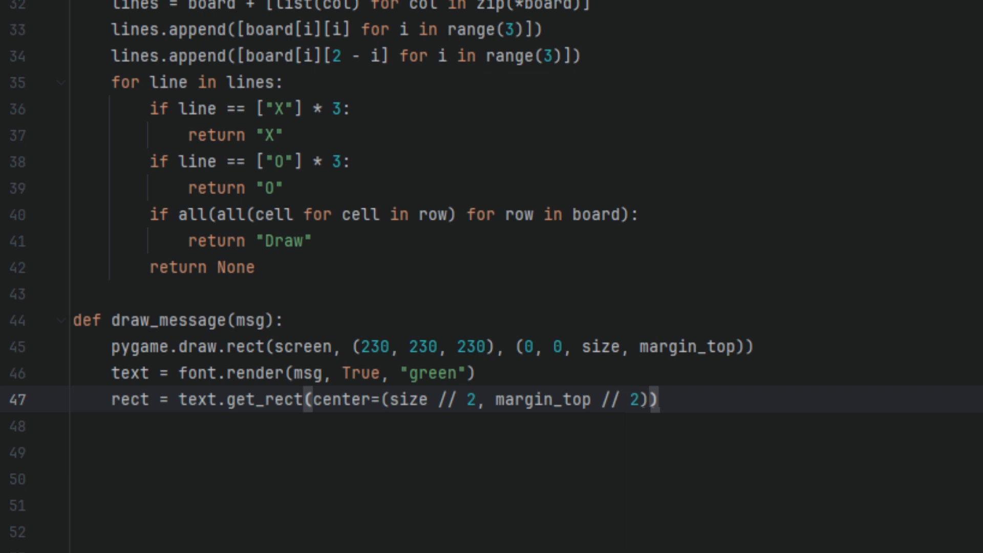
type("screen.blit(text, rect)")
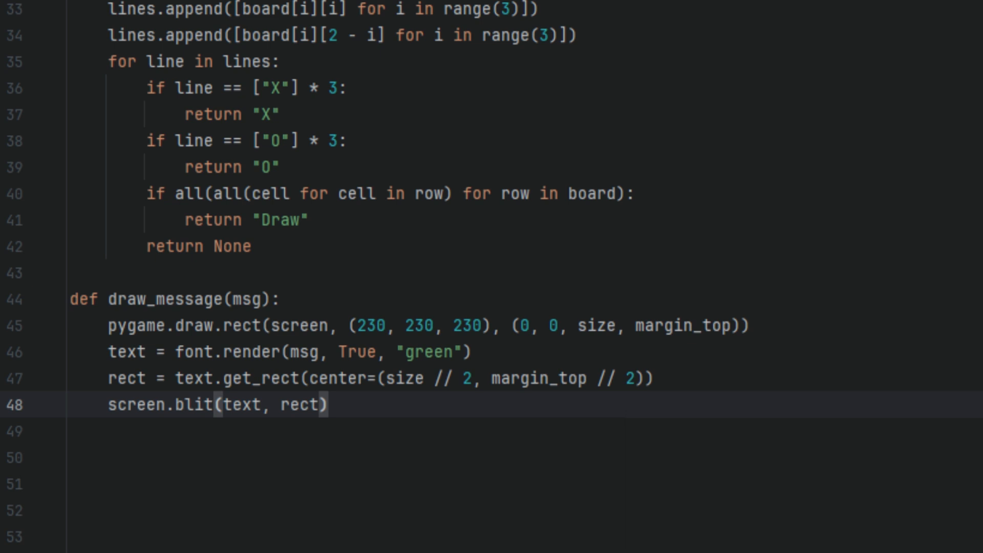
type("def draw_button():")
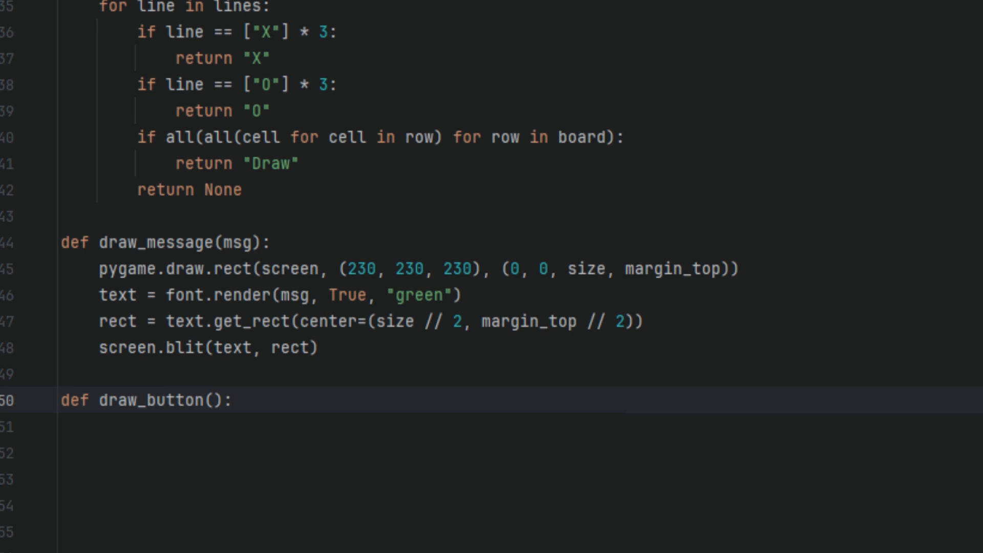
Create a 100x30 lightgray btn_rect below the board with a centred black "Replay" label in small_font.
type("btn_rect")
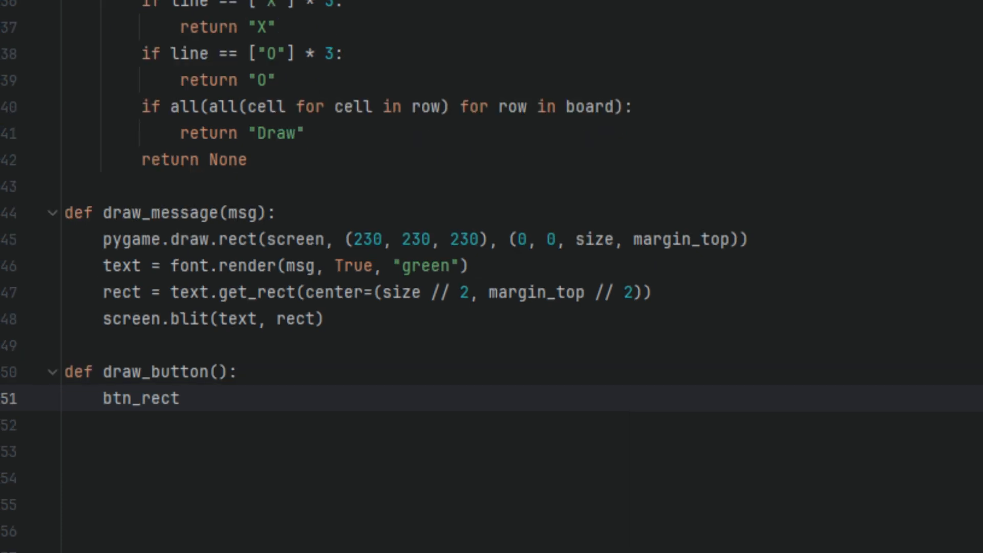
type("= pygame.Rect(size//2 - 50, size + 10, 100, 30)")
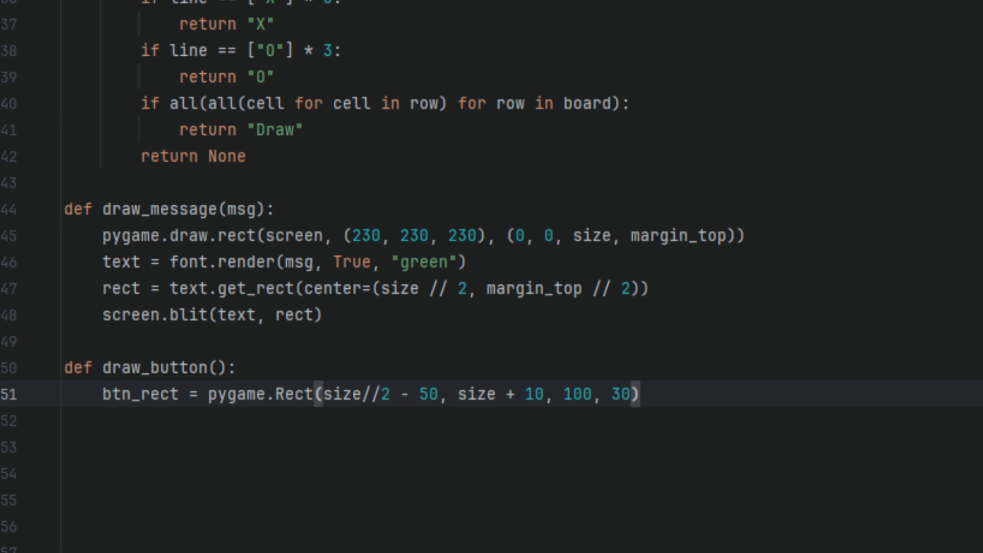
type("pygame.draw.rect(screen, \"lightgray\", btn_rect)")
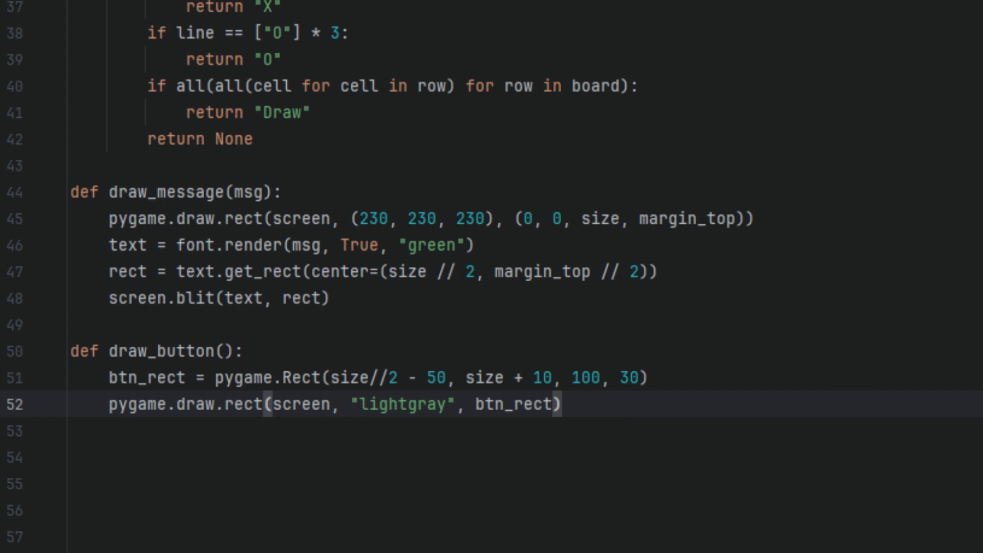
type("text = small_font.render(\"Replay\", True, \"black\")")
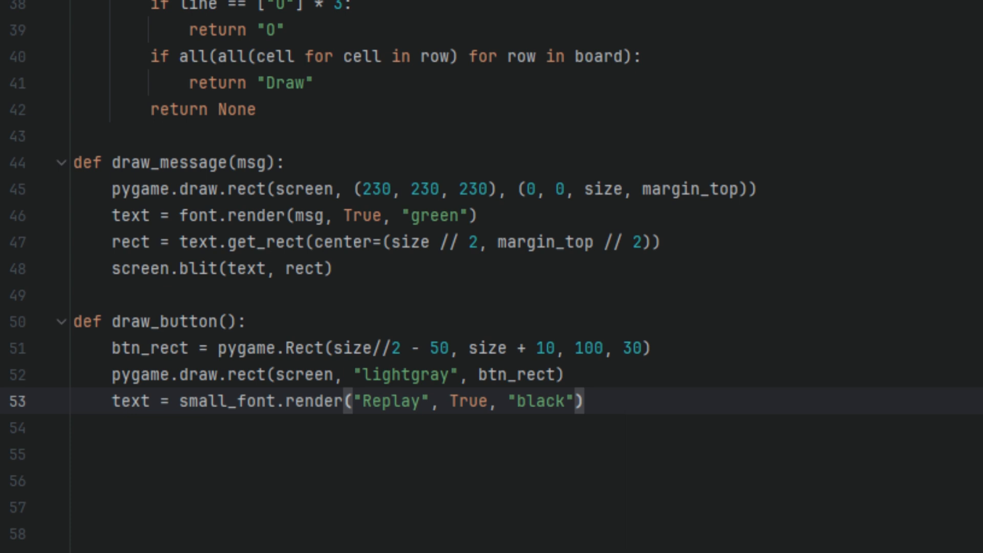
type("screen.blit(text, text.get_rect(center=btn_rect.center))")
left_click(526, 535)
type("for event in pygame.event.get():")
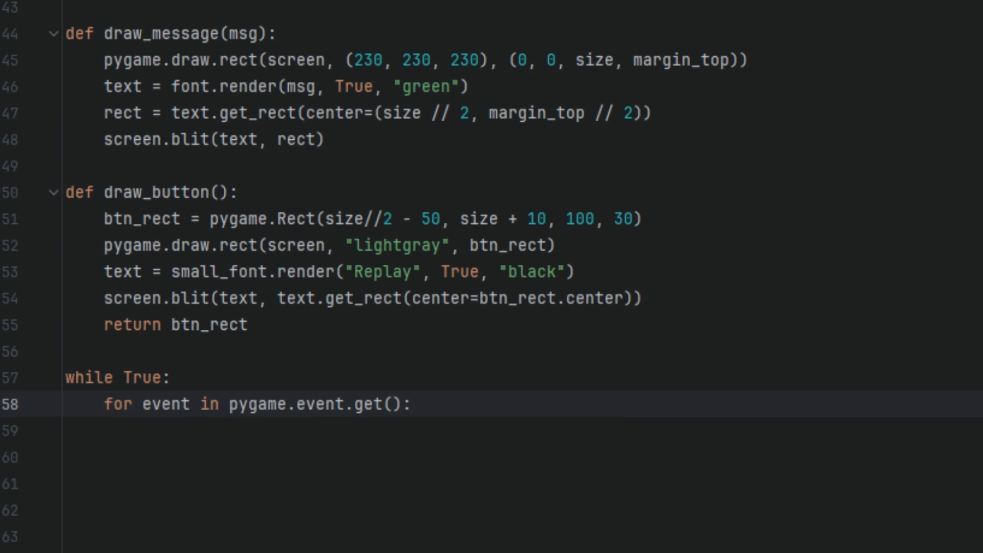
Quit on pygame.QUIT and, on a mouse click while not game_over, read x, y and check it lies inside the board.
type("if event.type == pygame.QUIT:")
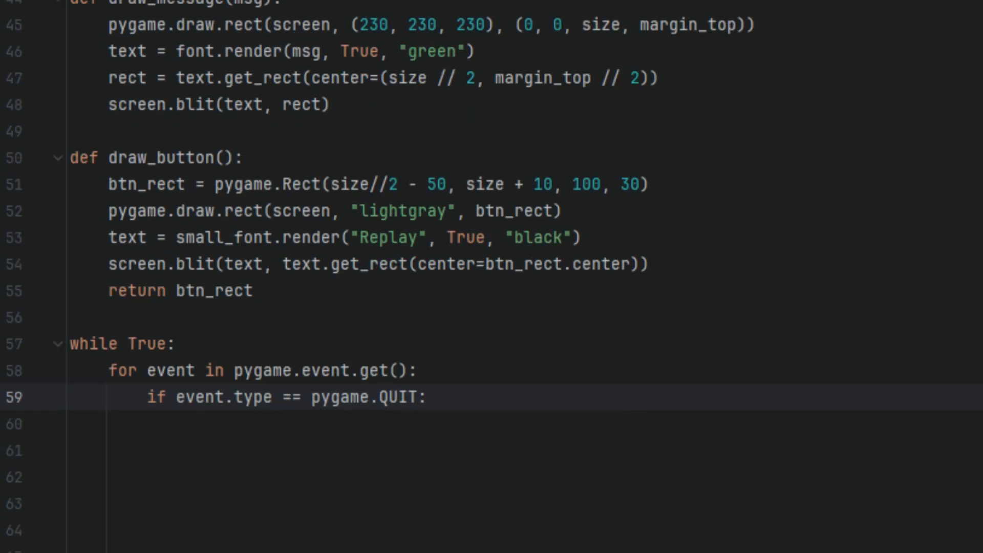
type("pygame.quit()")
type("sys.exit(")
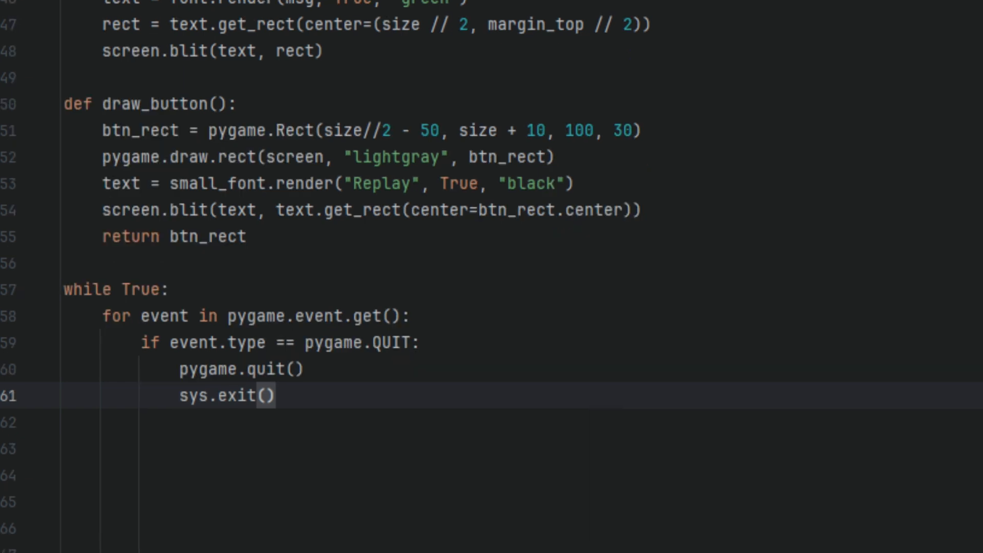
type("if event.type == pygame.MOUSEBUTTONDOWN and not game_over:")
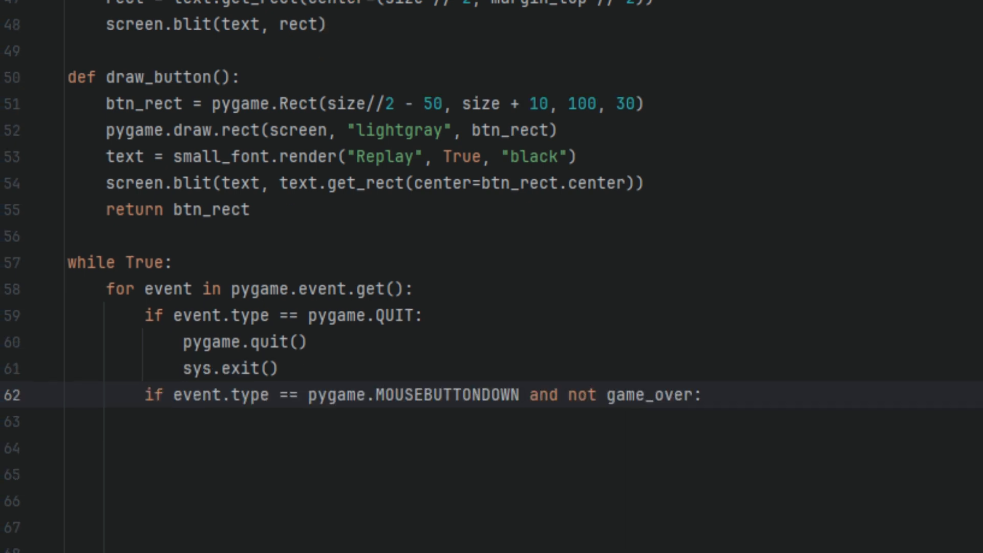
type("x, y = event.pos")
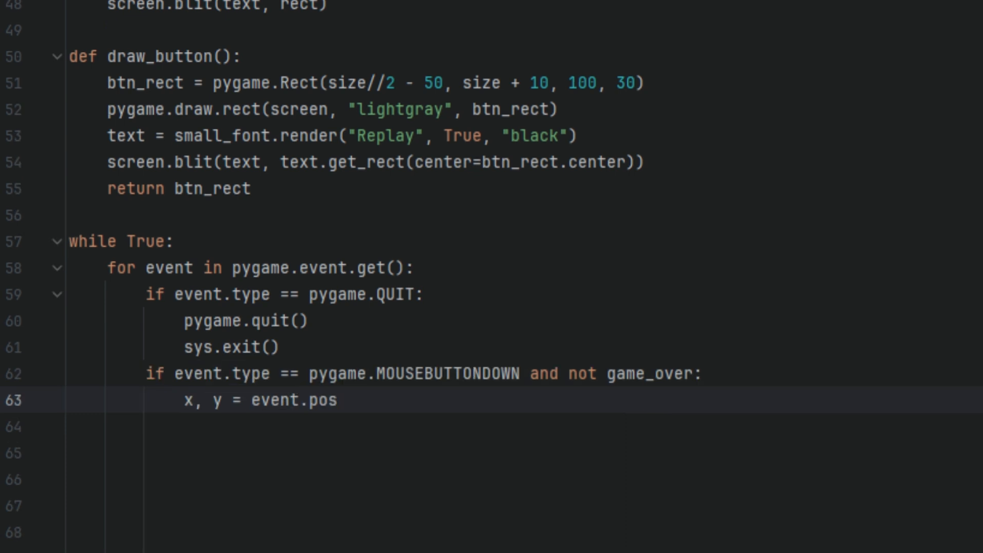
type("if y > margin_top and y < size + margin_top:")
type("col, row = x // 100, (y - margin_top) // 100")
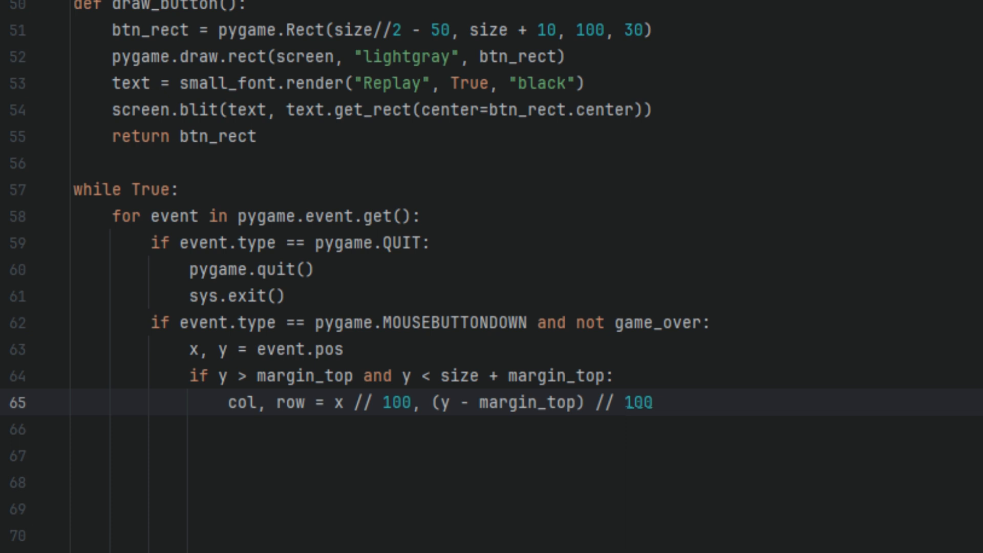
If the cell is empty set board[row][col] = player and winner = check_winner(), then add the elif for game_over clicks.
type("if not board[row][col]:")
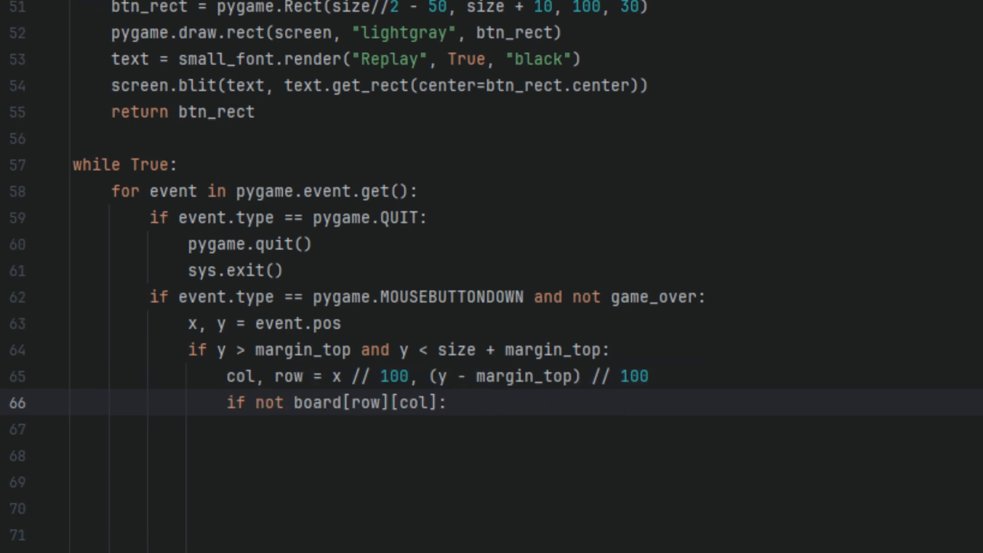
type("board[row][col] = player")
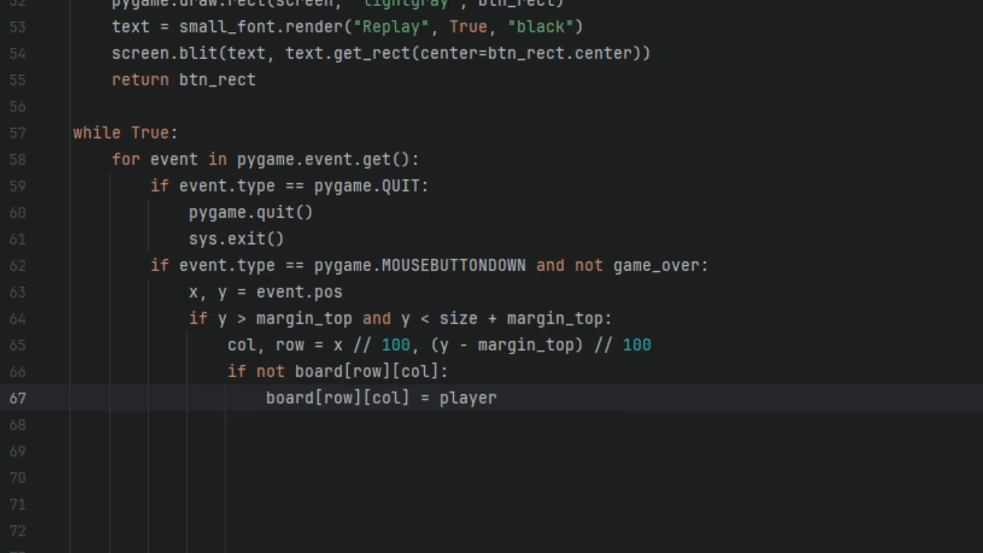
type("winner = check_winner()")
left_click(492, 530)
type("player = \"O\" if player == \"X\" else \"X")
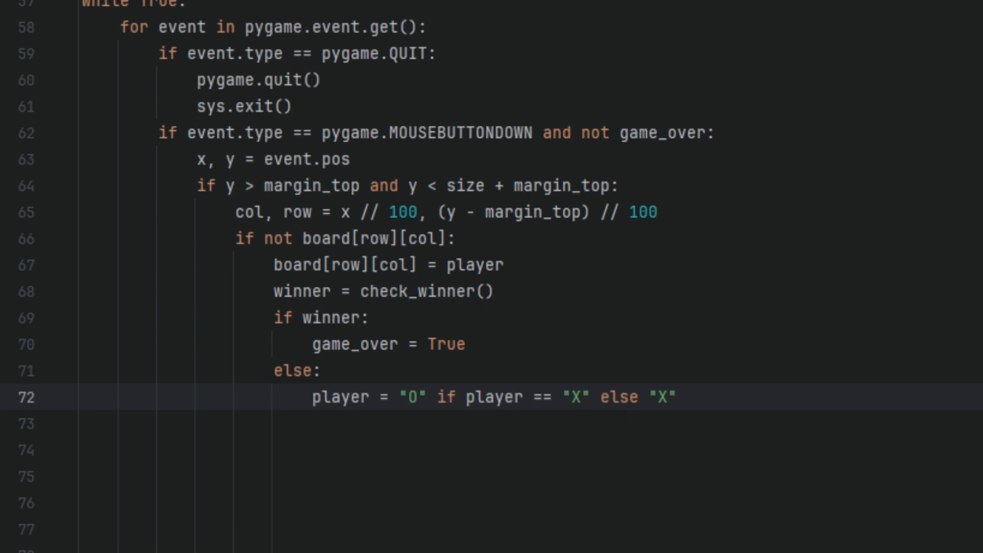
type("elif event.type == pygame.MOUSEBUTTONDOWN and game_over:")
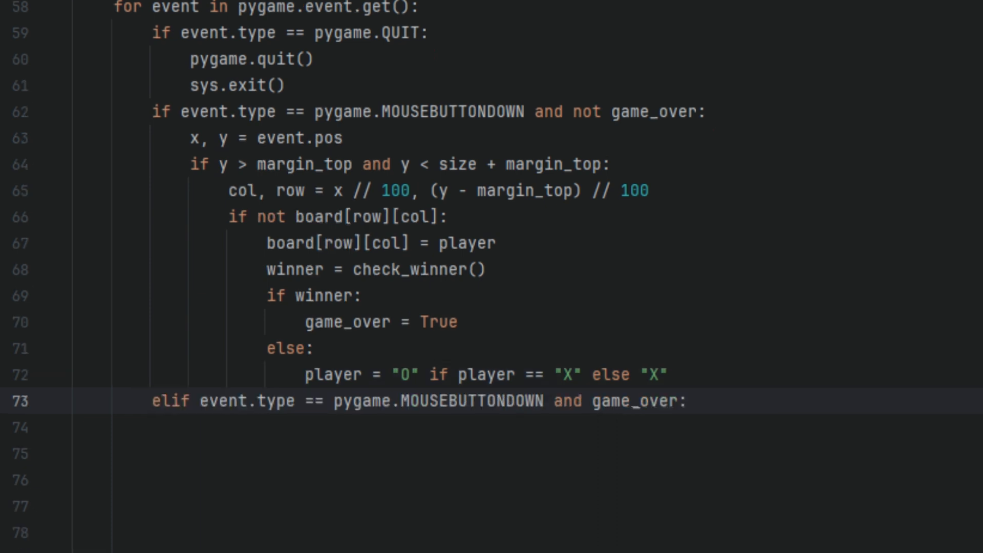
When the Replay button is clicked reset board to 3x3 None, player = "X" and winner = None.
type("if draw_button().collidepoint(event.pos):")
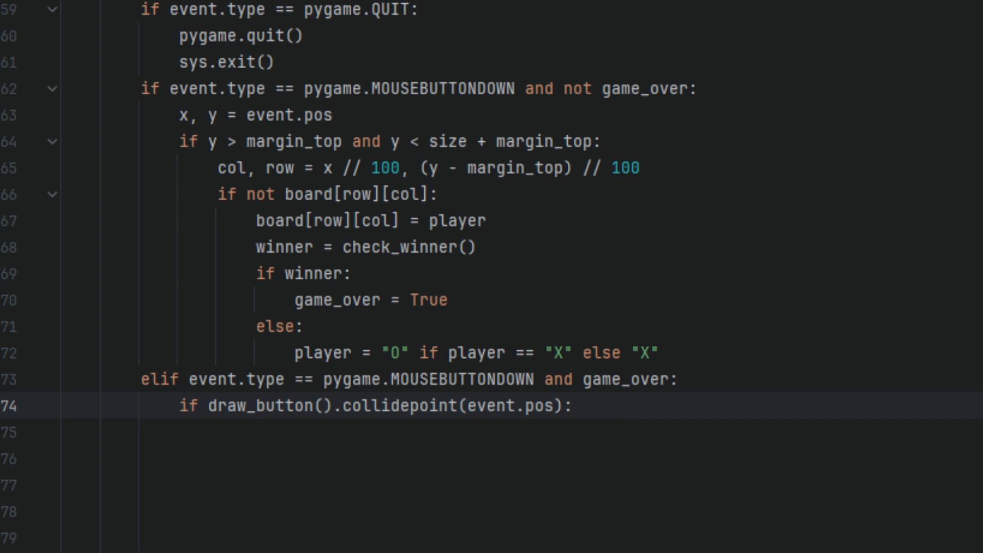
type("board = [[None]*3 for _ in range(3)]")
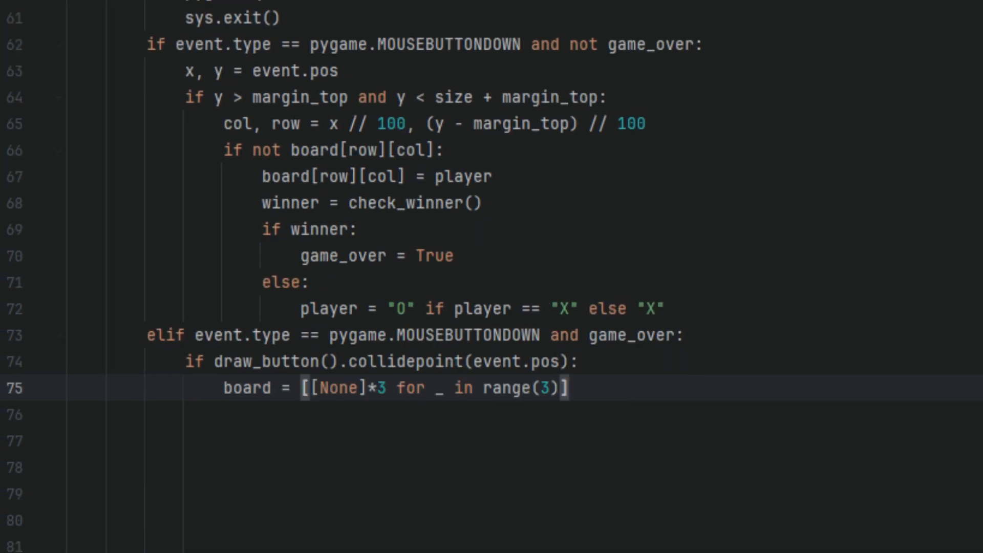
type("player = \"X\"")
left_click(584, 441)
type("game_over = False")
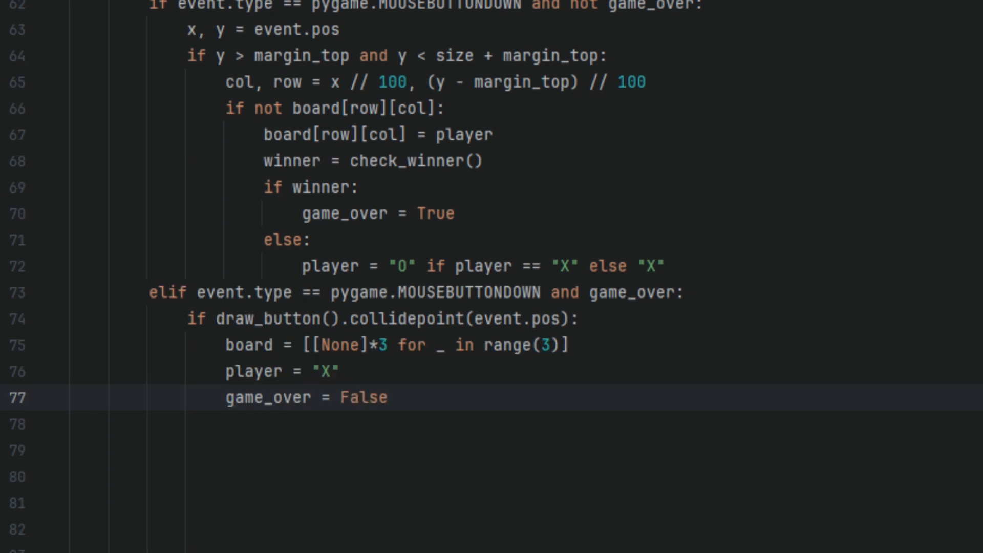
type("winner = None")
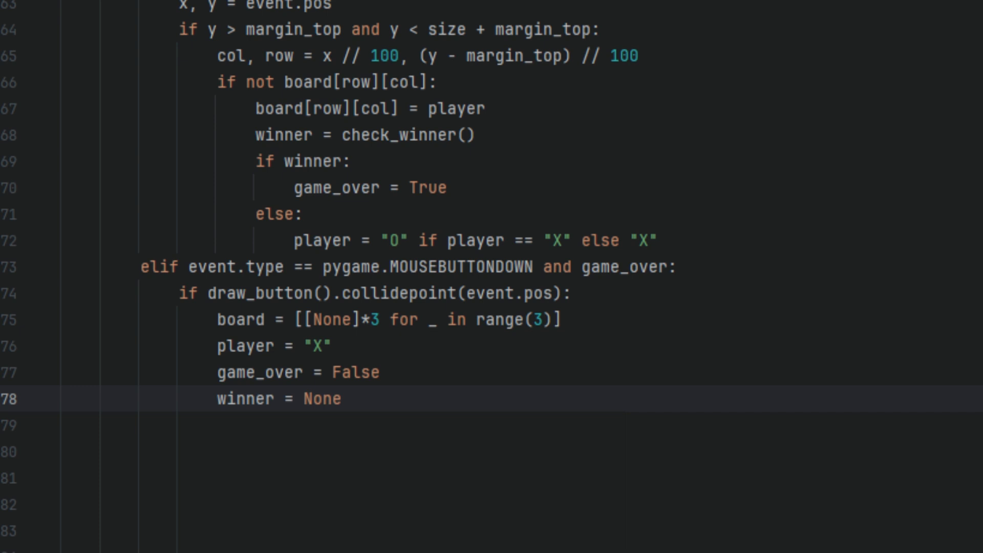
scroll("down", 3)
type("if game_over:")
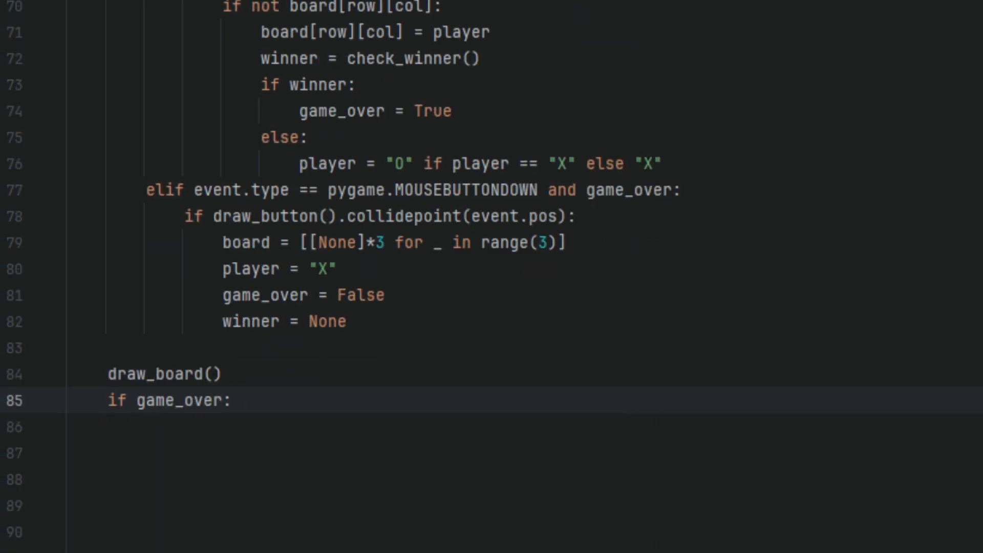
Show "It's a Draw!" when winner == "Draw", else f"{player}'s Turn", and call pygame.display.flip().
type("if winner == \"Draw\":")
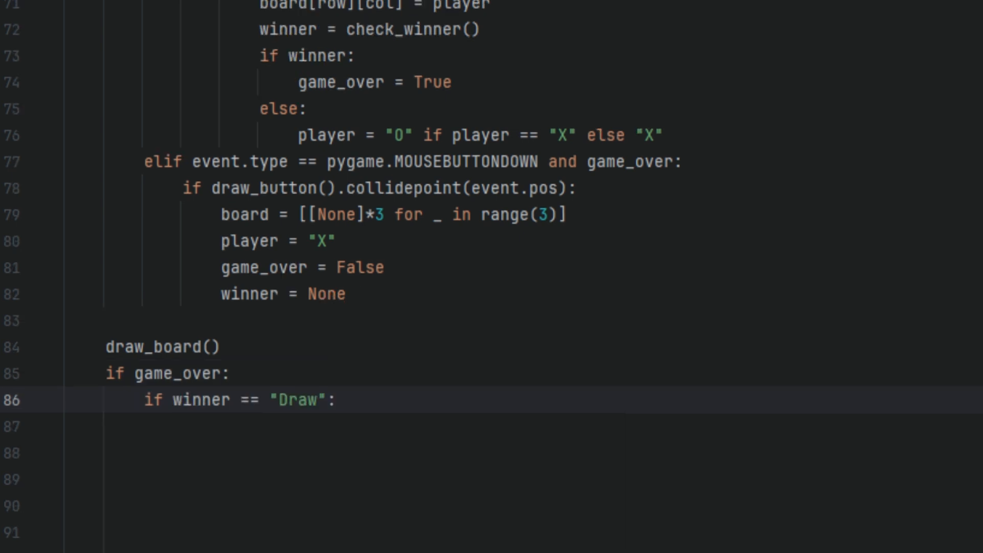
type("draw_message(\"It's a Draw!\")")
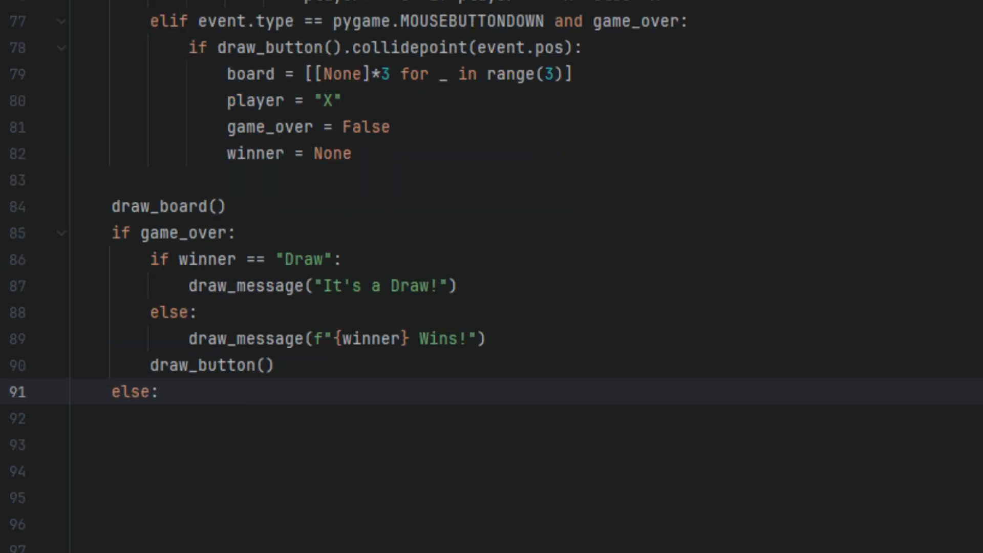
type("draw_message(f\"{player}'s Turn\")")
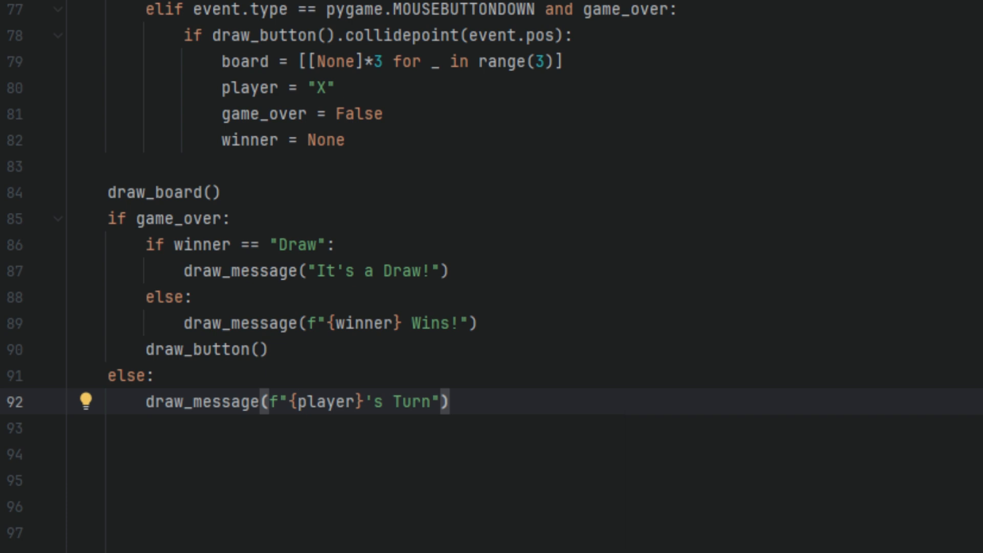
type("pygame.display.flip()")
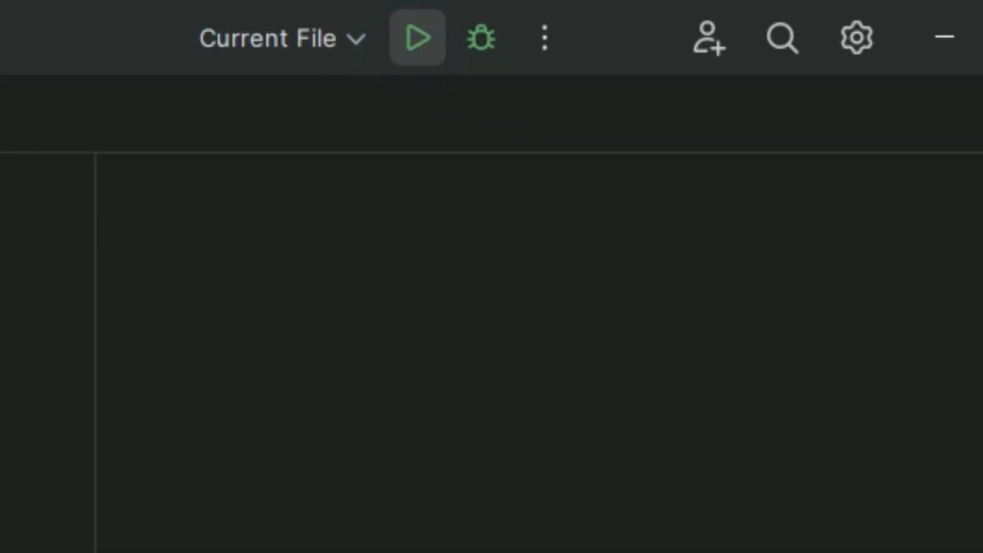
Run the script and place X and O marks until the game ends in "It's a Draw!".
left_click(417, 35)
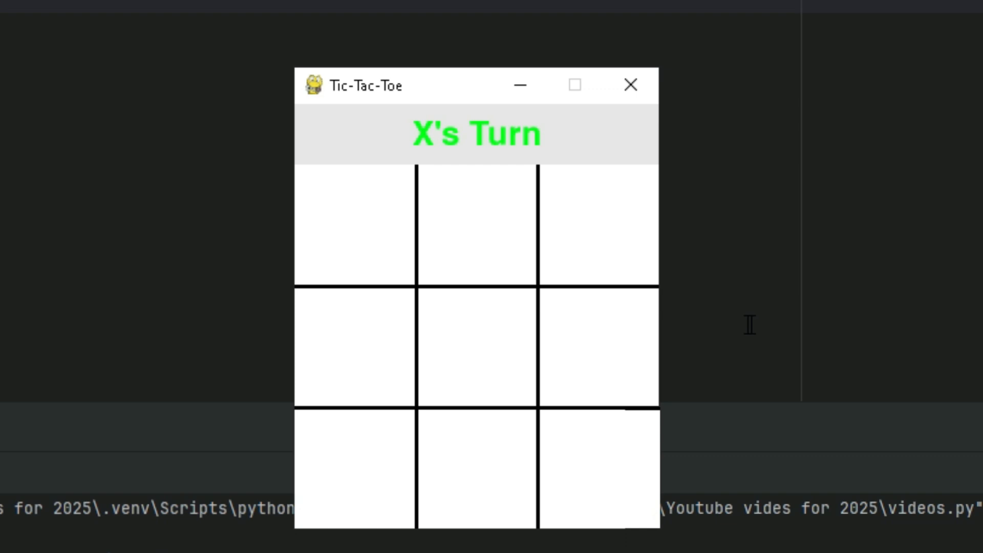
left_click(475, 346)
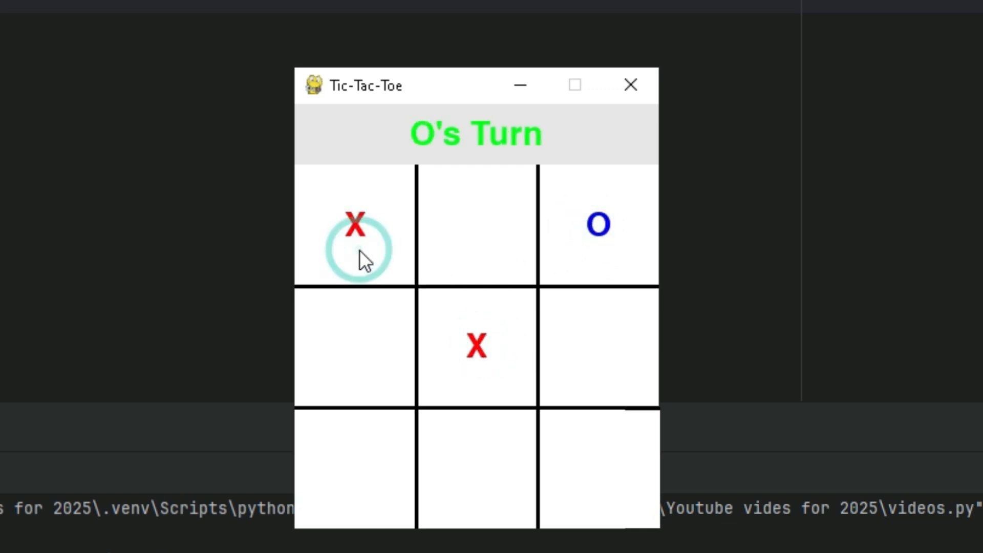
mouse_move(594, 532)
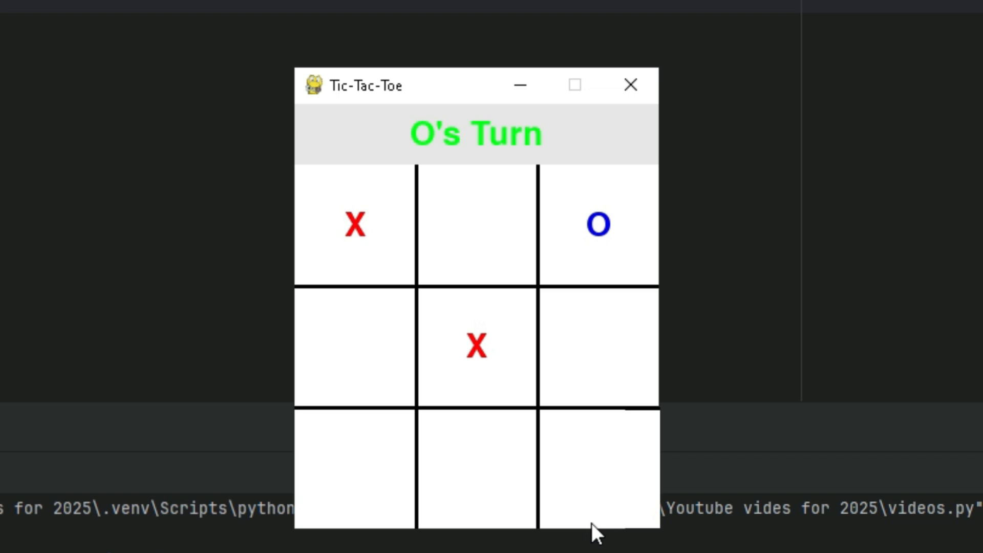
left_click(598, 468)
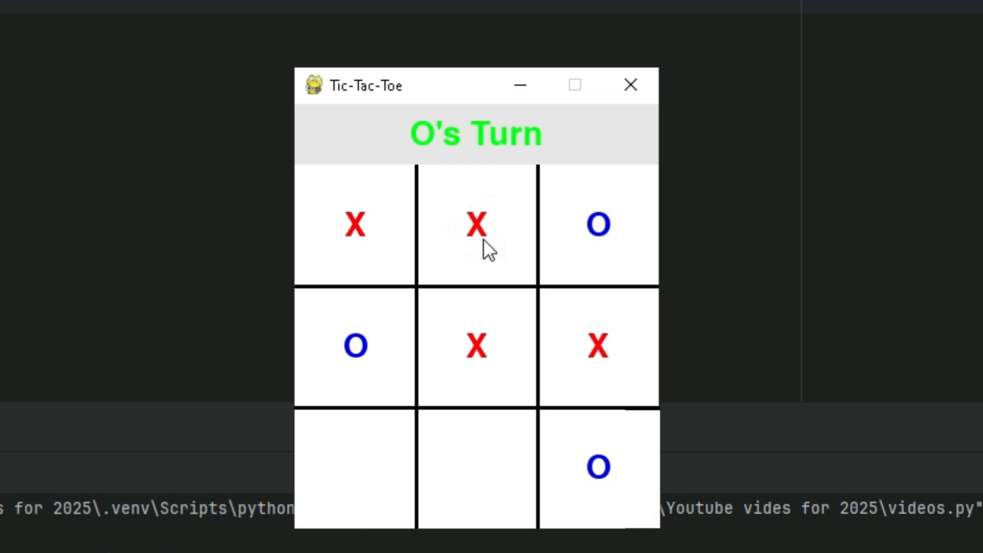
left_click(354, 473)
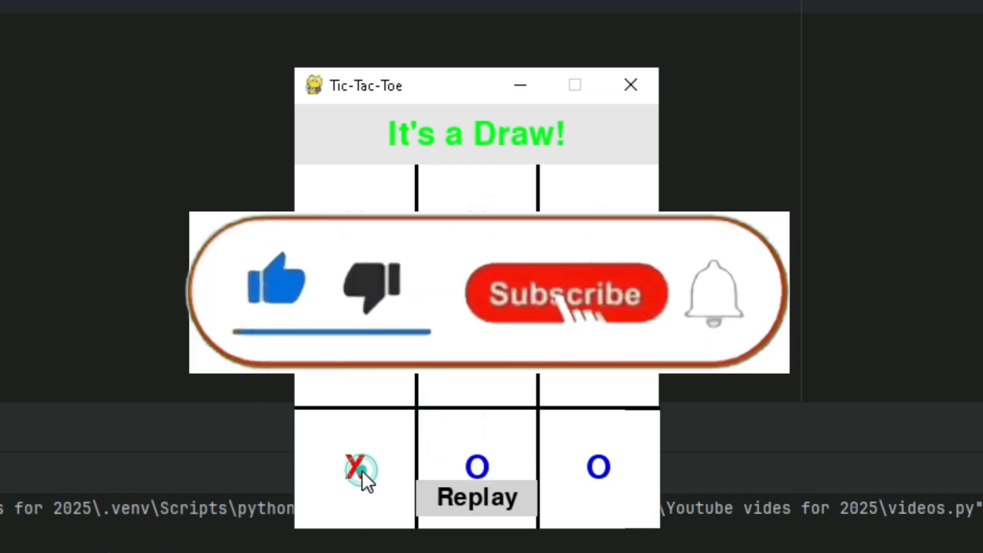
Replay, play a second game to an O win, and Replay again to an empty board showing X's Turn.
left_click(477, 498)
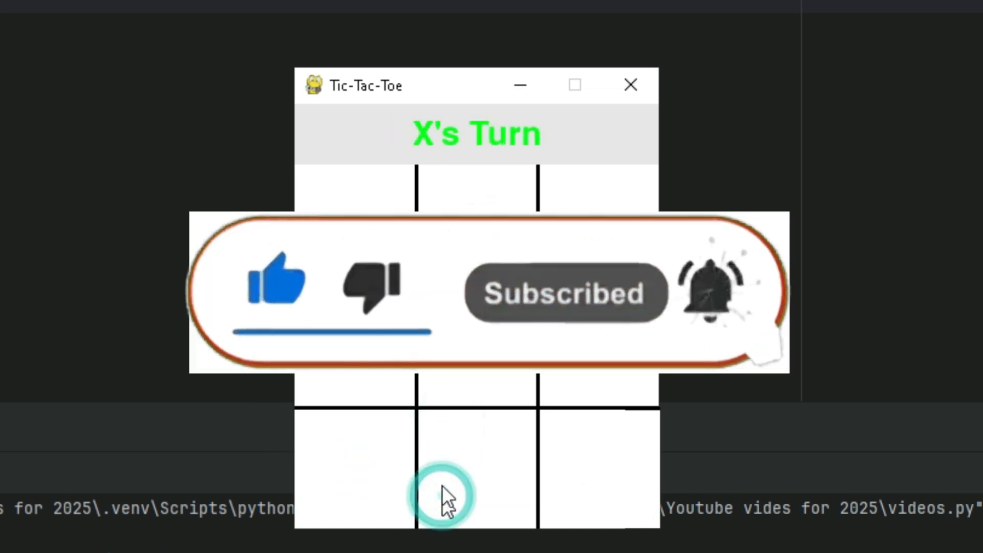
left_click(476, 223)
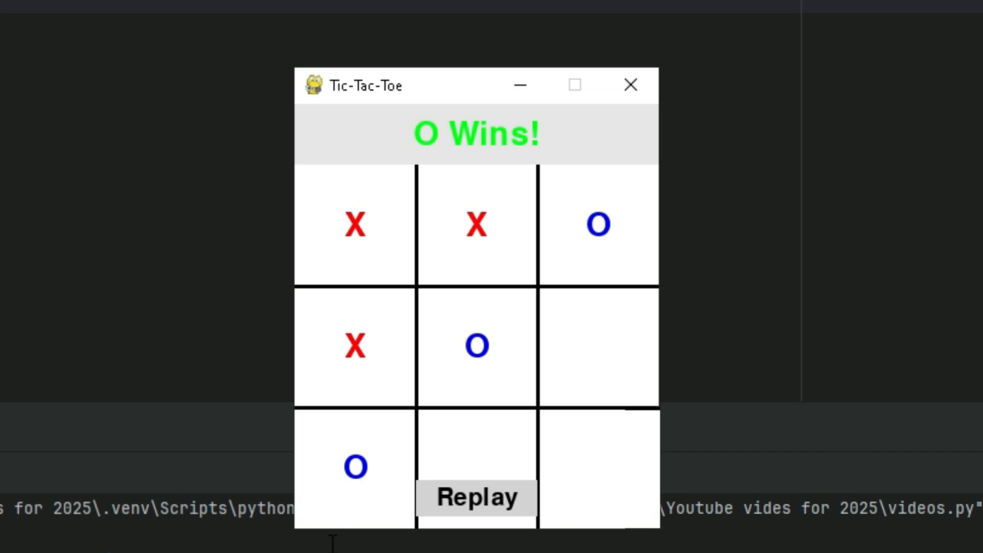
left_click(477, 497)
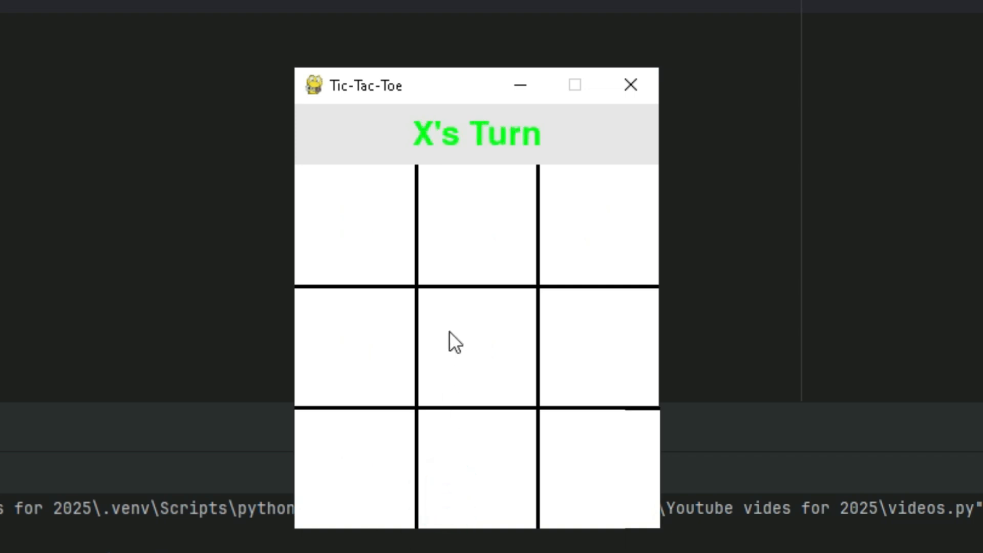